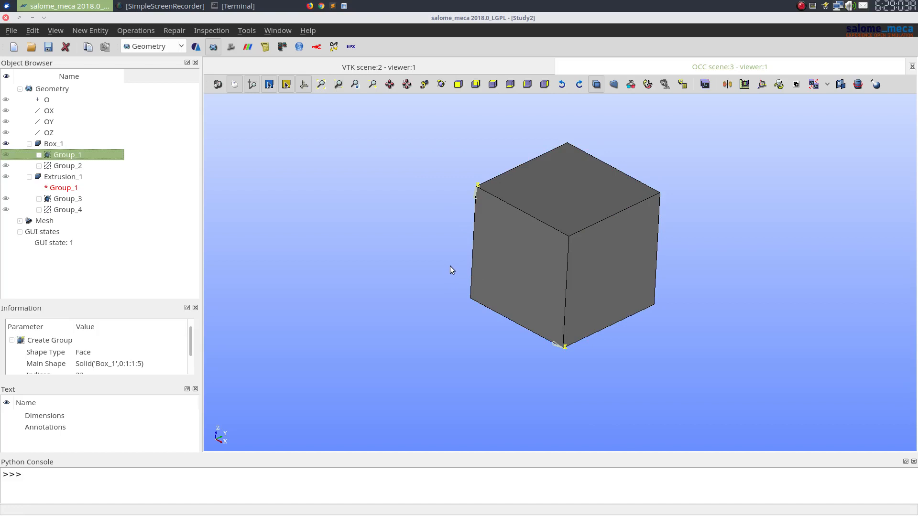
mouse_move(360, 237)
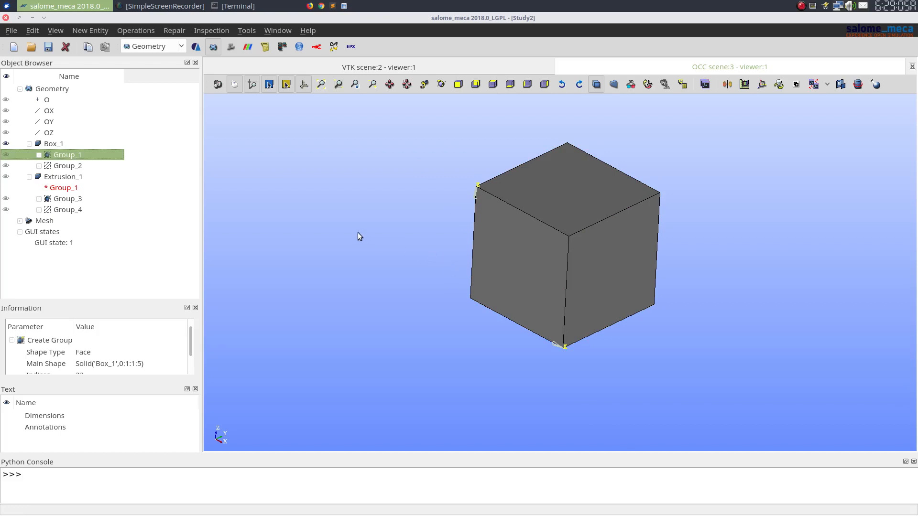
mouse_move(52, 136)
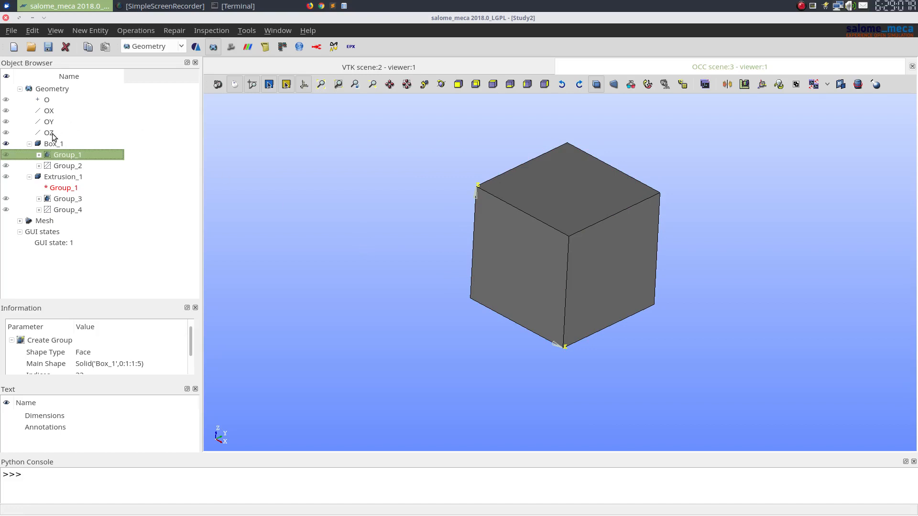
- Inspect Box_1 and its face group Group_1 and edge group Group_2 in the object tree
click(53, 144)
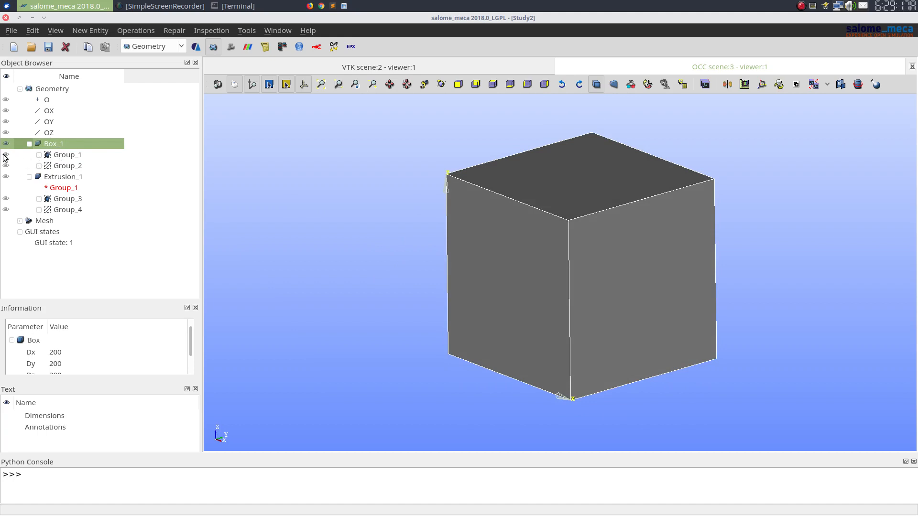
click(67, 154)
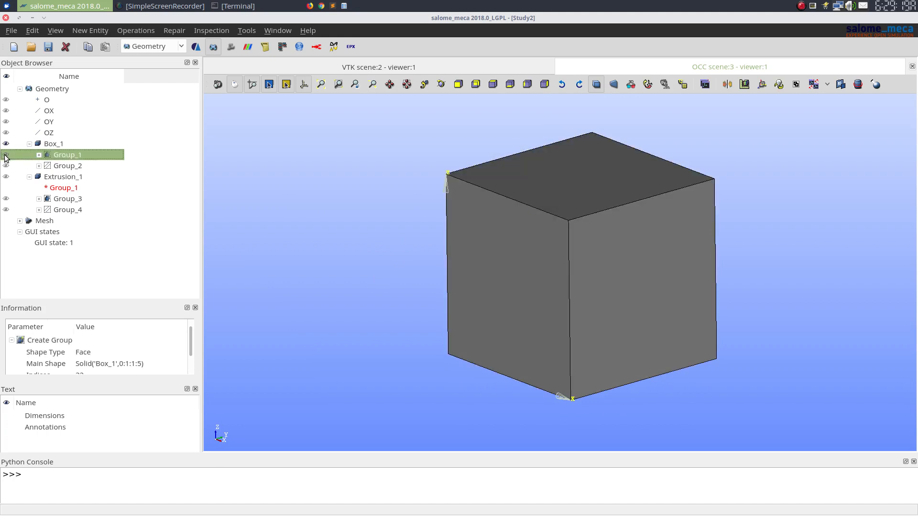
click(67, 166)
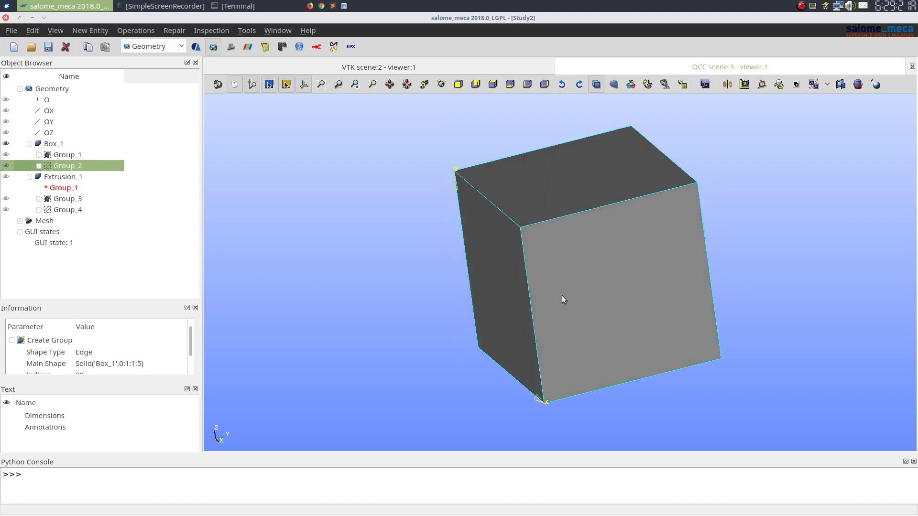
mouse_move(704, 248)
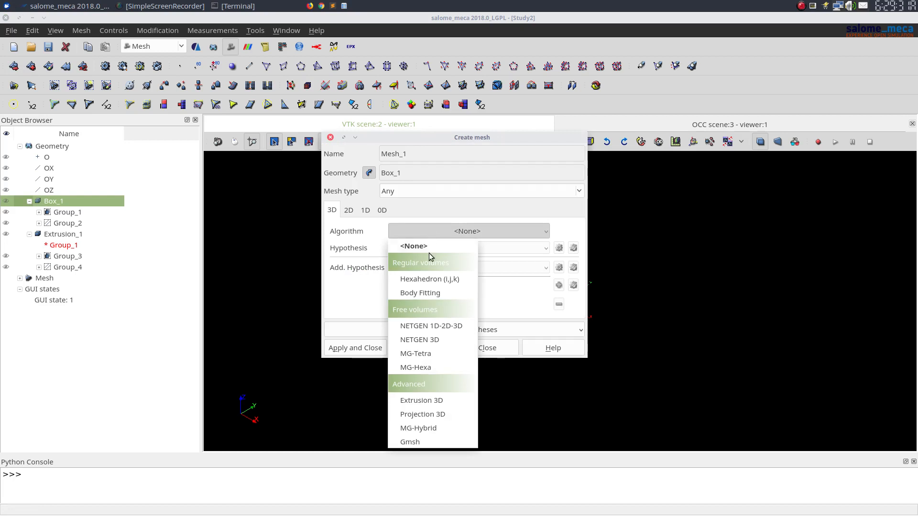
- Create Mesh_1 on Box_1 with Extrusion 3D as the volume algorithm, leaving 2D and 1D defaults
click(422, 400)
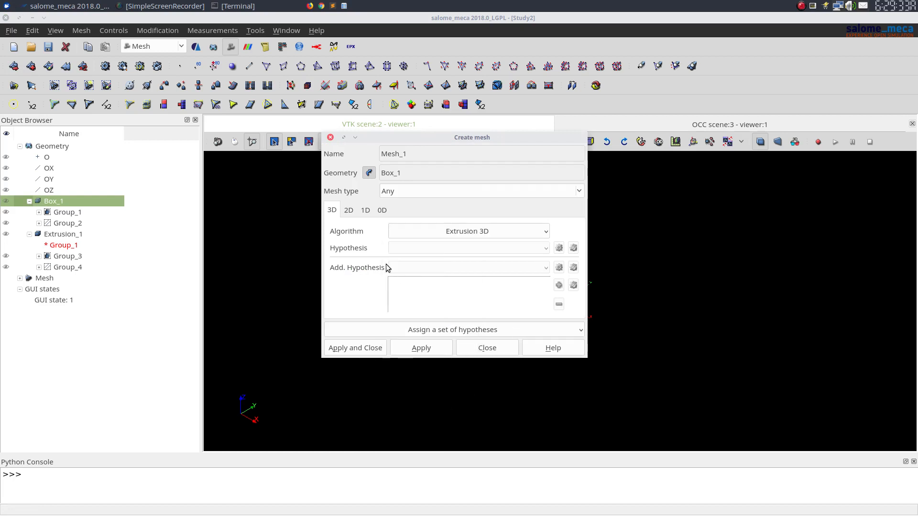
click(349, 210)
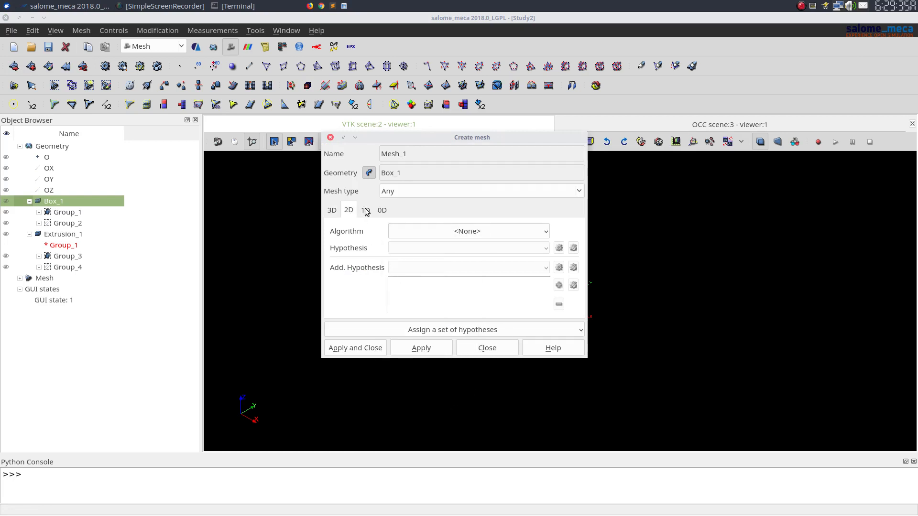
click(365, 210)
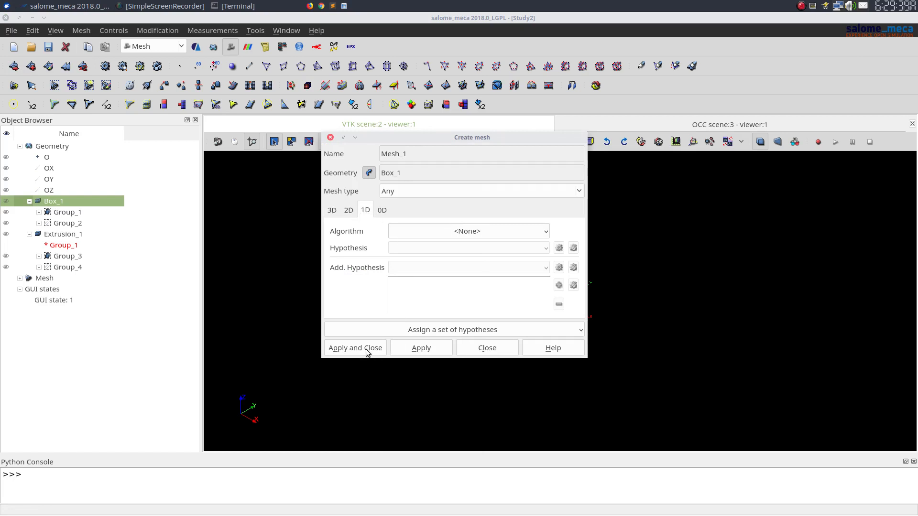
click(355, 347)
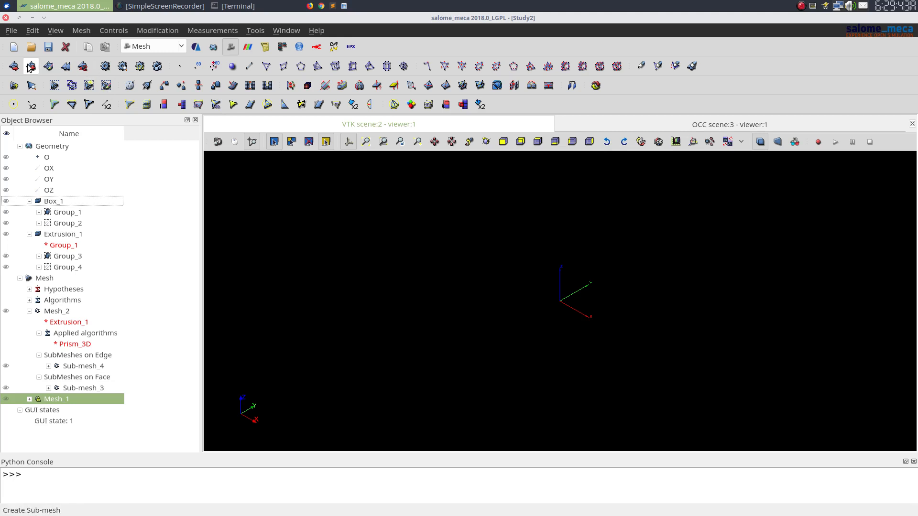
- Create Sub-mesh_1 on face group Group_1 with a surface algorithm and Wire Discretisation using a new Number of Segments hypothesis
click(71, 104)
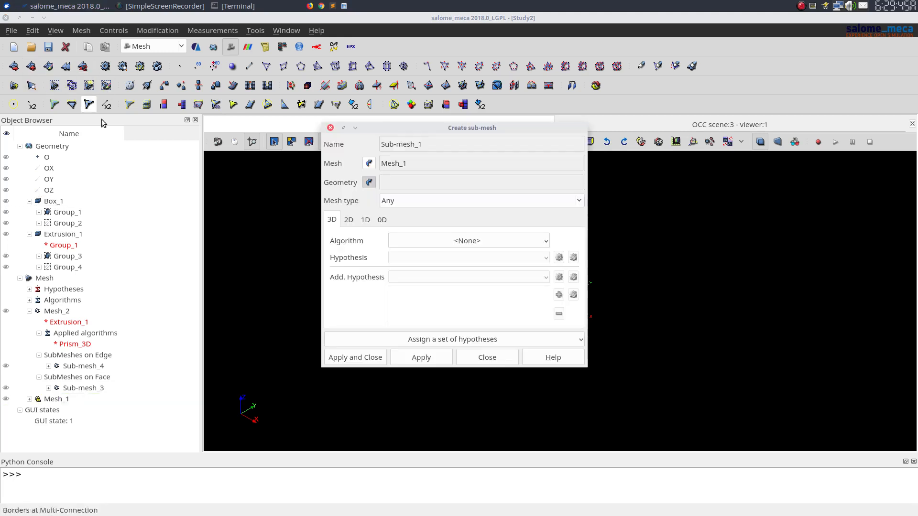
mouse_move(72, 215)
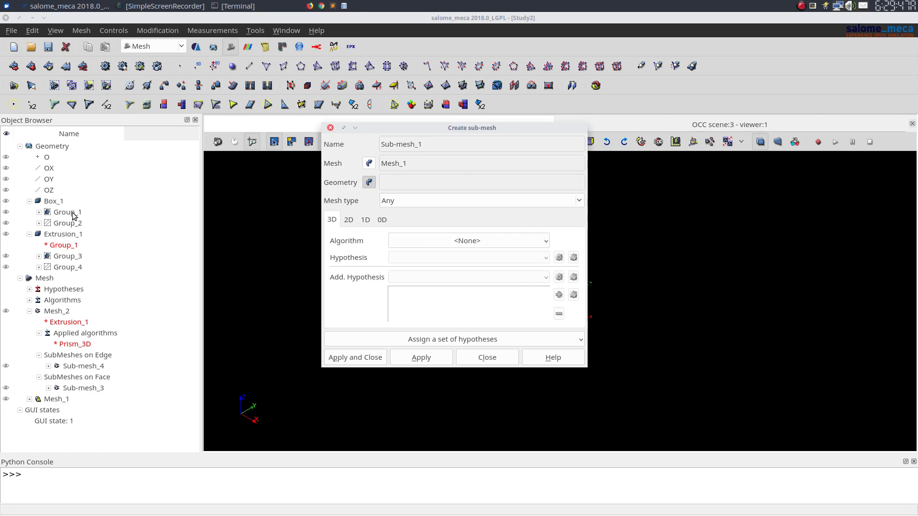
click(67, 212)
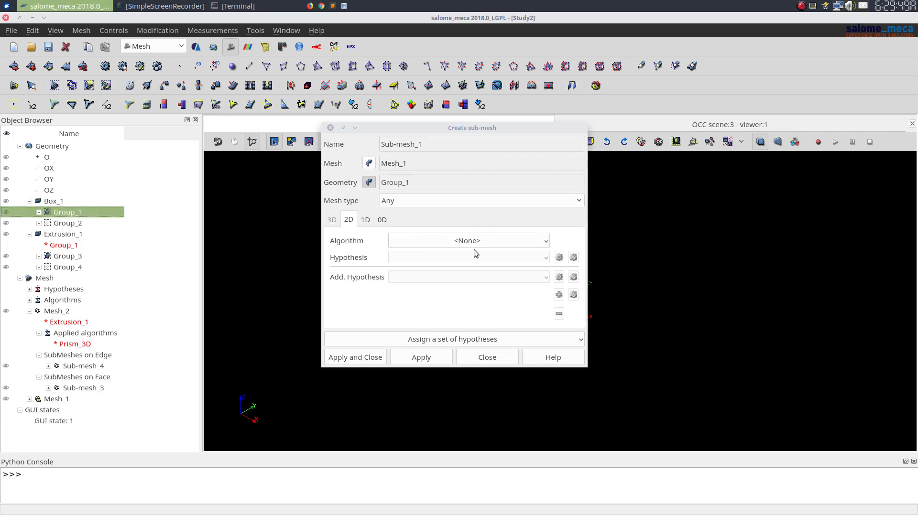
click(468, 240)
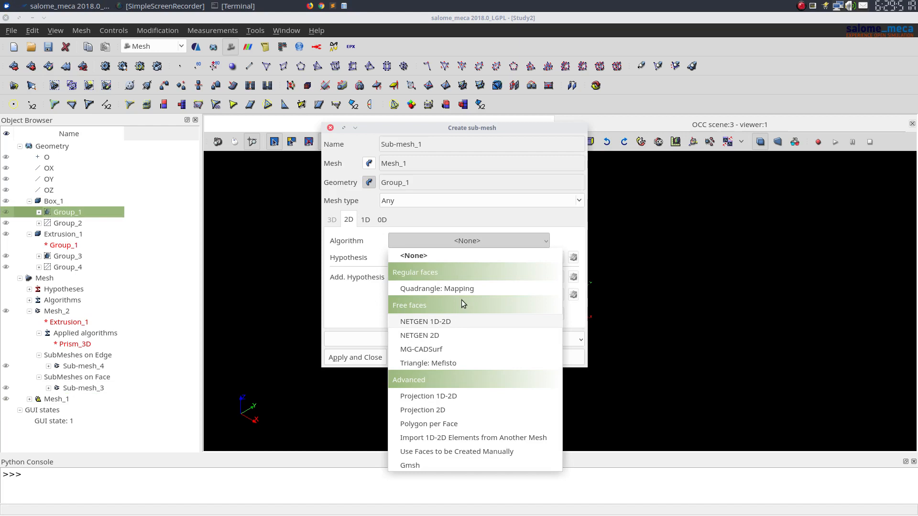
click(437, 288)
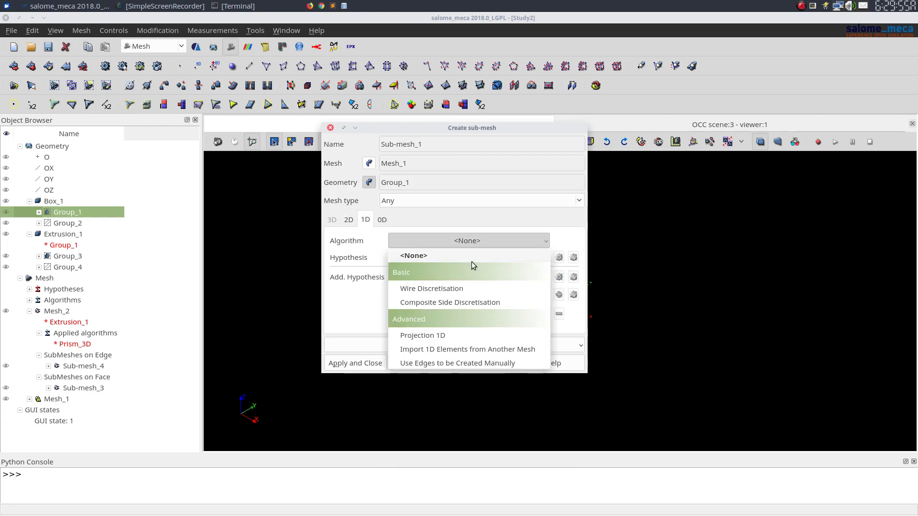
click(431, 289)
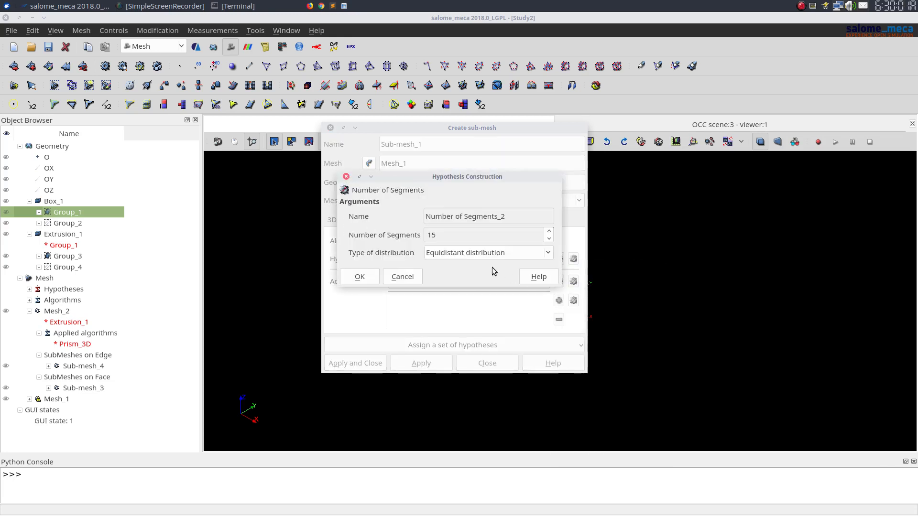
text(1)
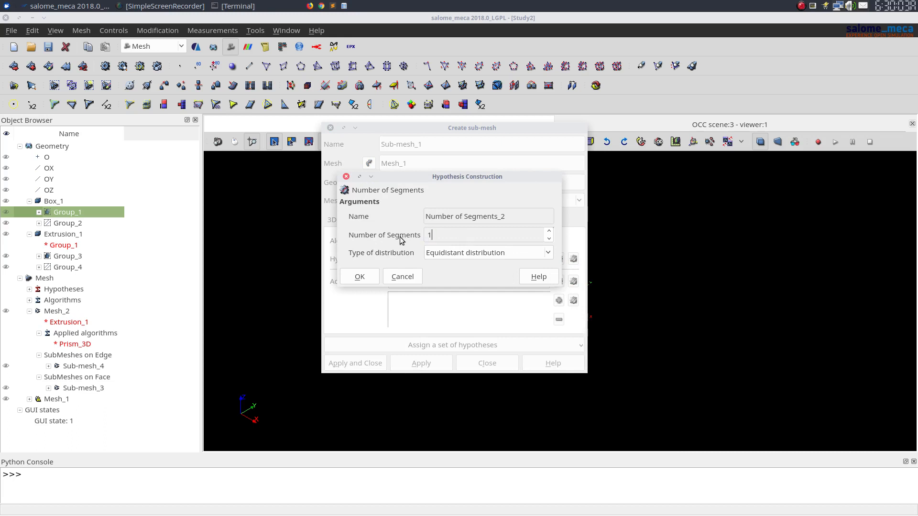
click(359, 276)
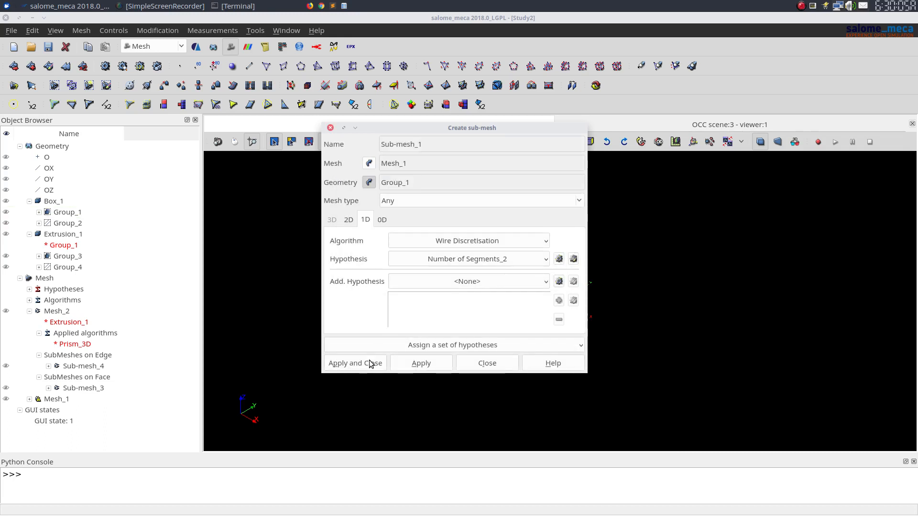
click(355, 363)
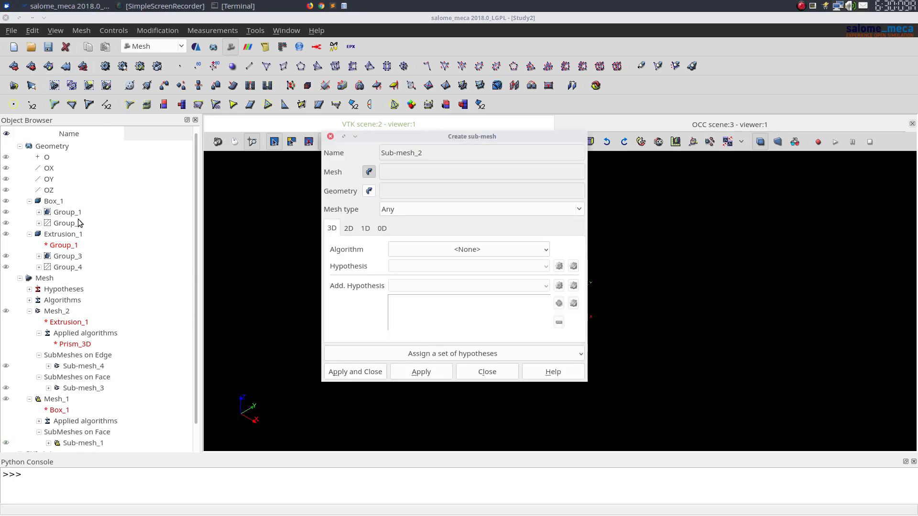
- Define Sub-mesh_2 on edge group Group_2 with Wire Discretisation reusing Number of Segments_1
click(67, 223)
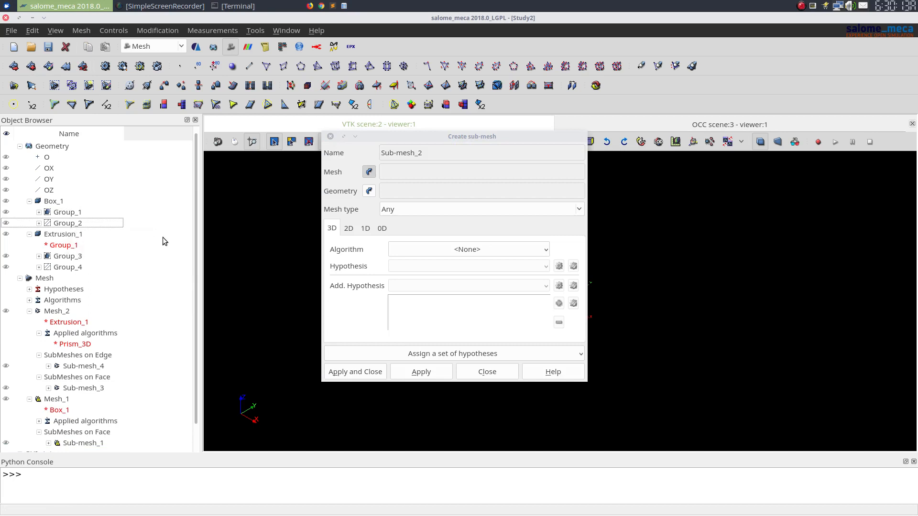
click(57, 399)
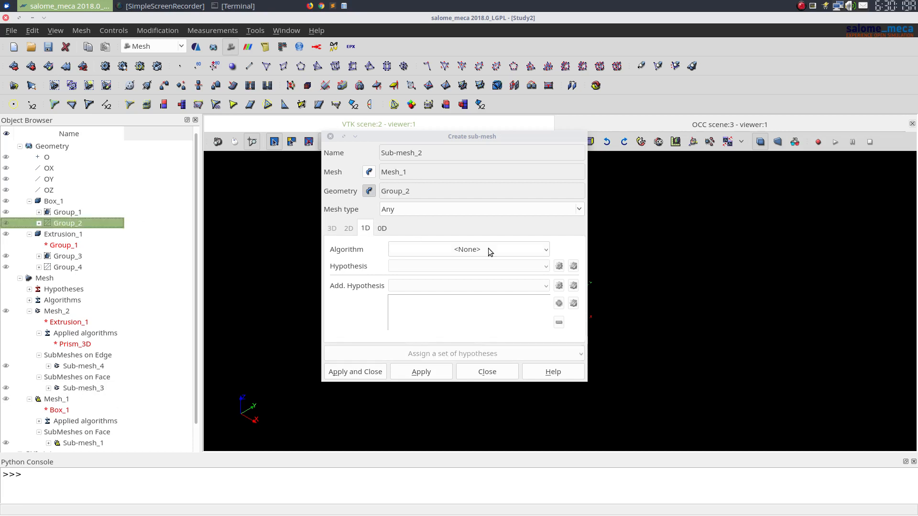
click(468, 249)
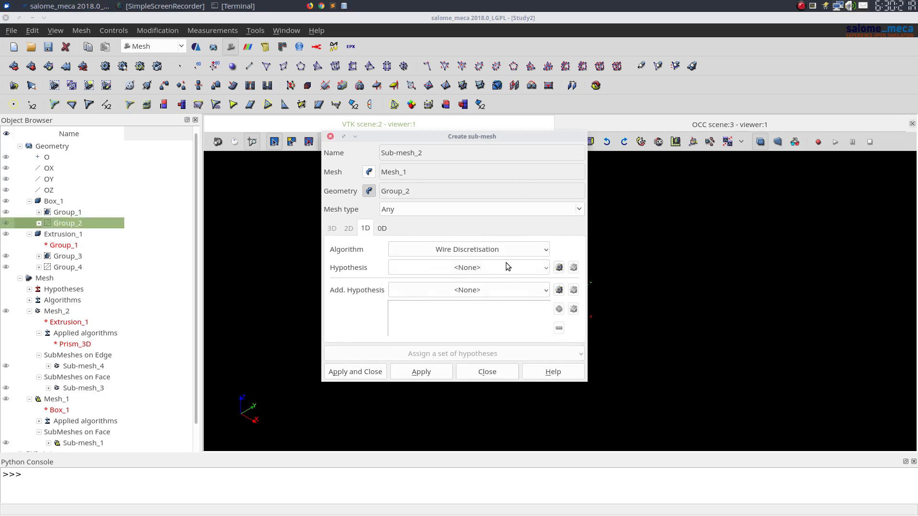
click(468, 267)
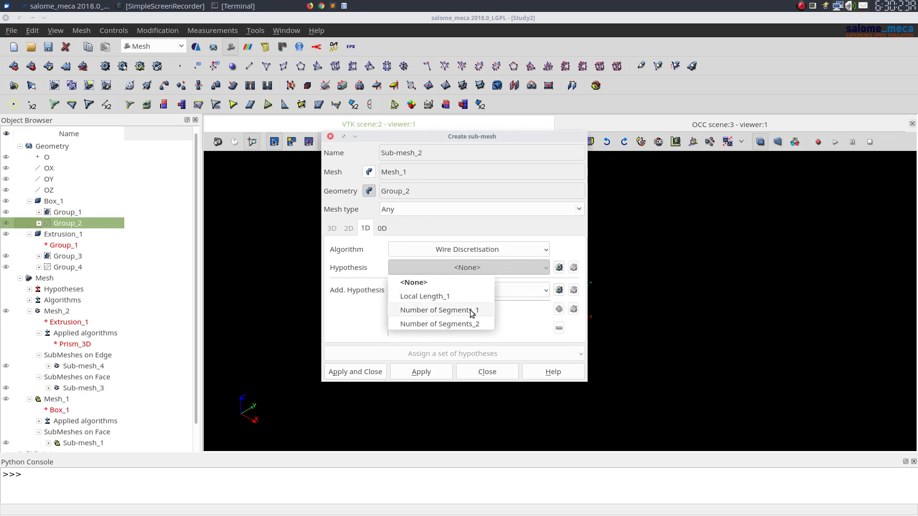
click(440, 324)
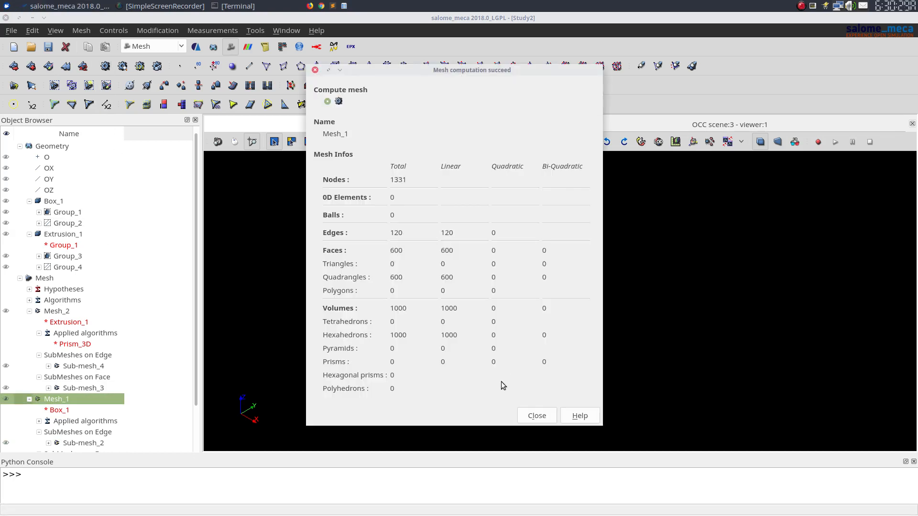
- Dismiss the computation report for Mesh_1 (1331 nodes, 1000 hexahedra)
click(536, 415)
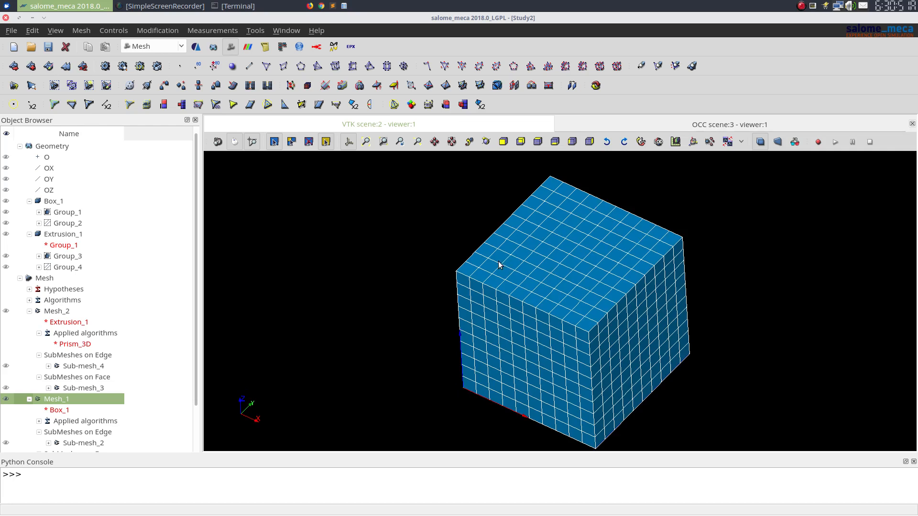
mouse_move(588, 263)
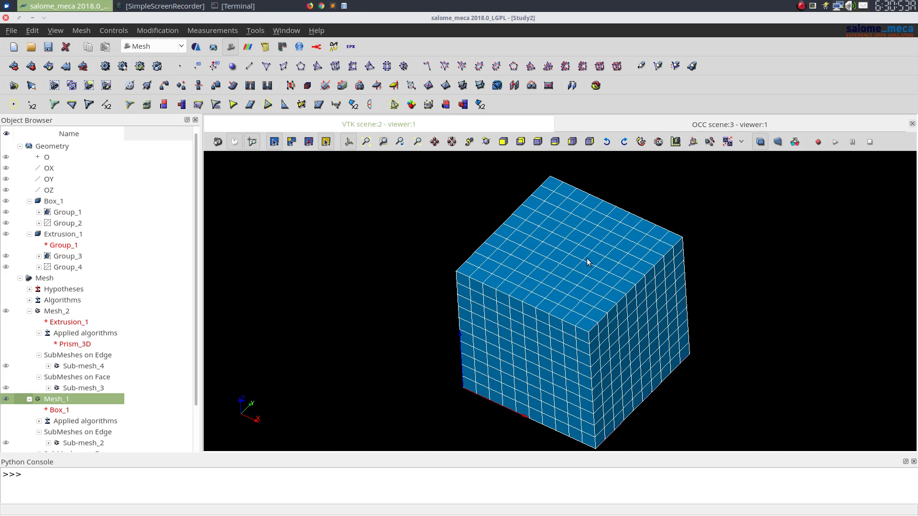
mouse_move(558, 234)
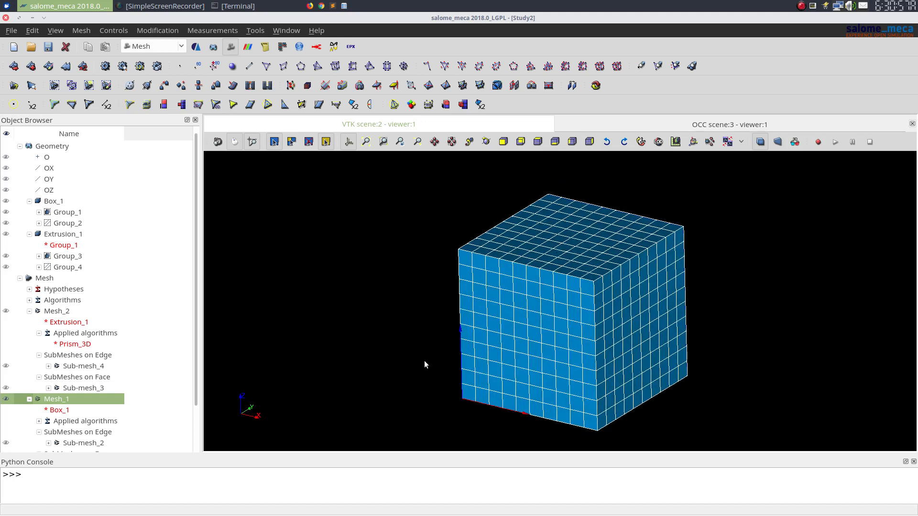
mouse_move(433, 417)
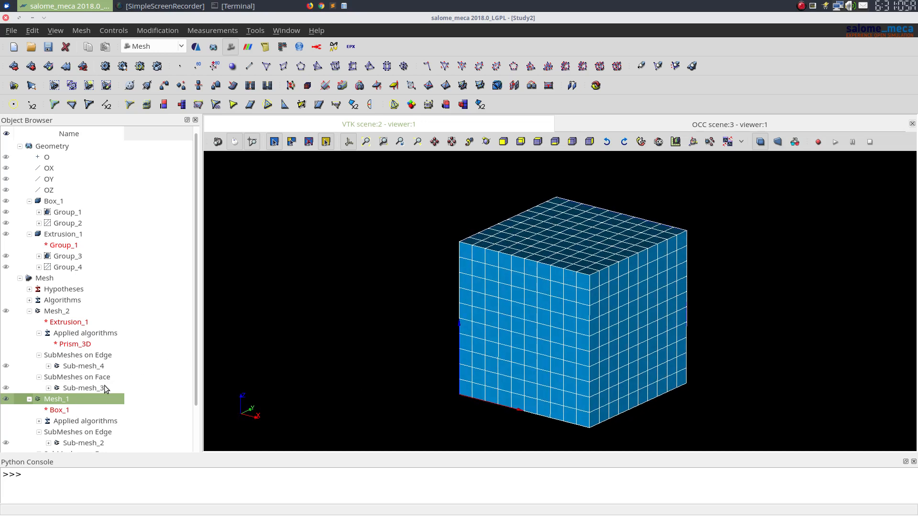
- Select Sub-mesh_2 and bring up the action list for face sub-mesh Sub-mesh_1
click(84, 399)
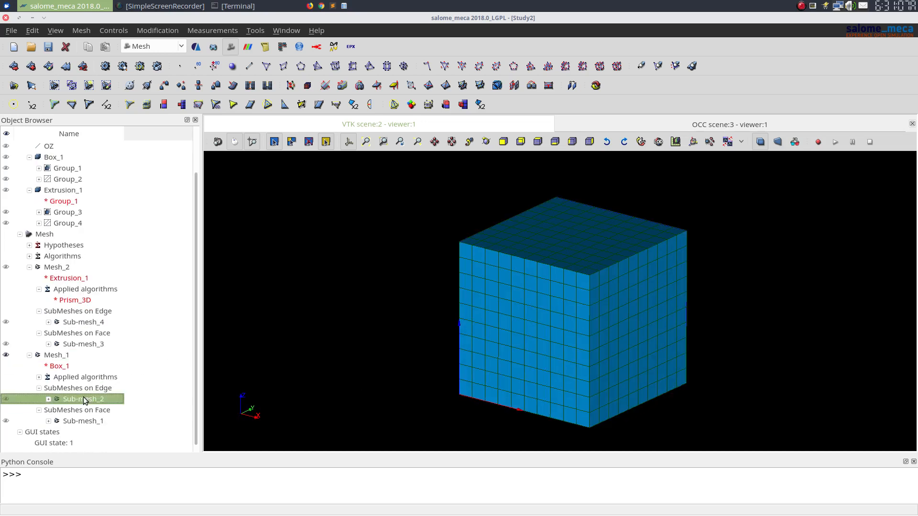
right_click(83, 420)
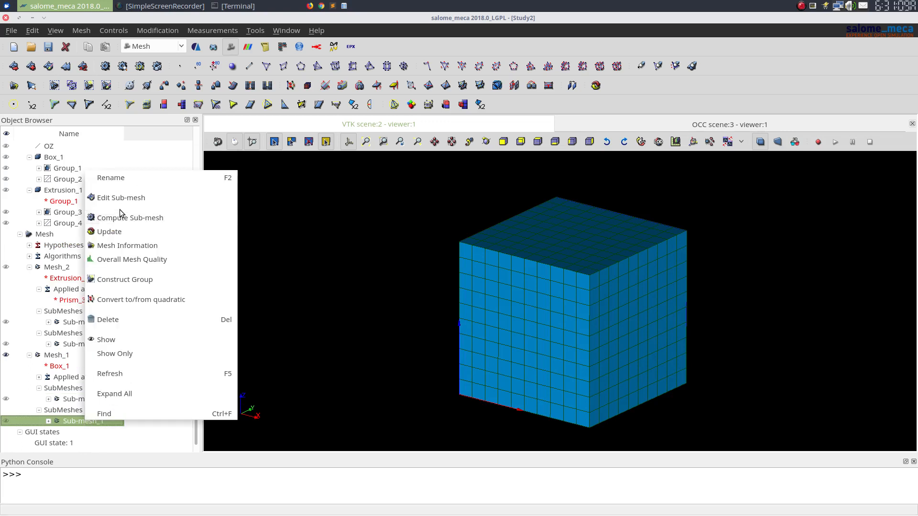
- Switch Sub-mesh_1 to NETGEN 1D-2D with a new NETGEN 2D Parameters hypothesis of max size 10, min size 5
click(121, 197)
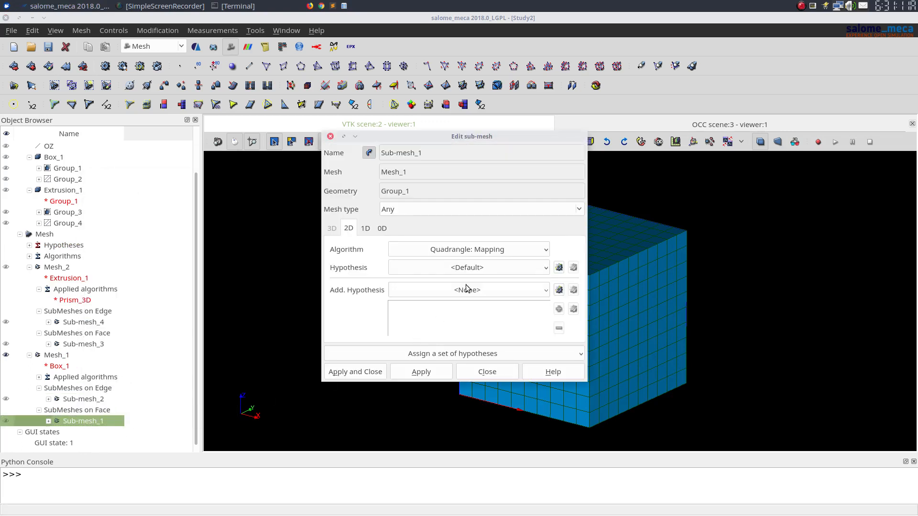
click(468, 249)
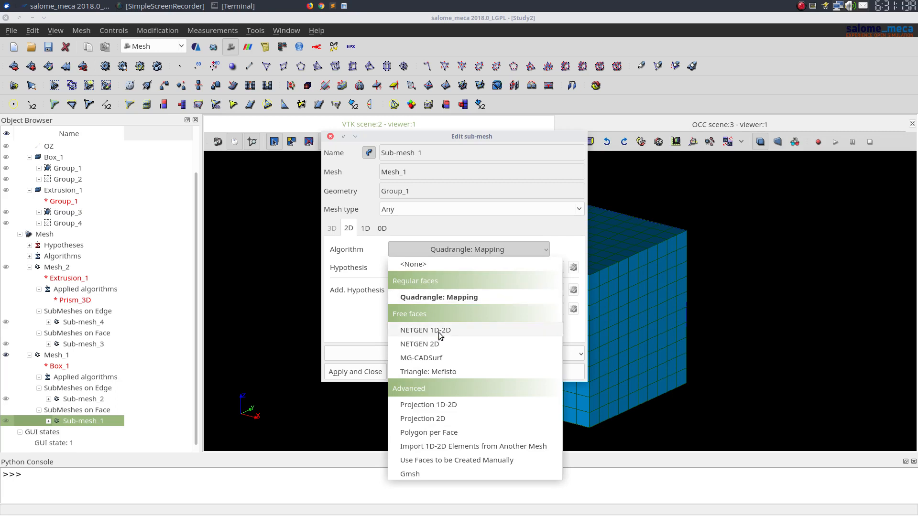
mouse_move(439, 340)
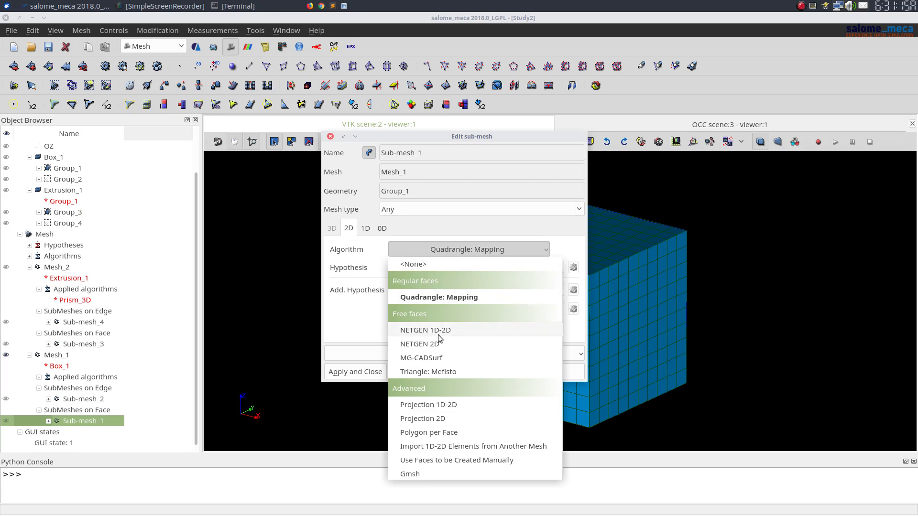
click(426, 329)
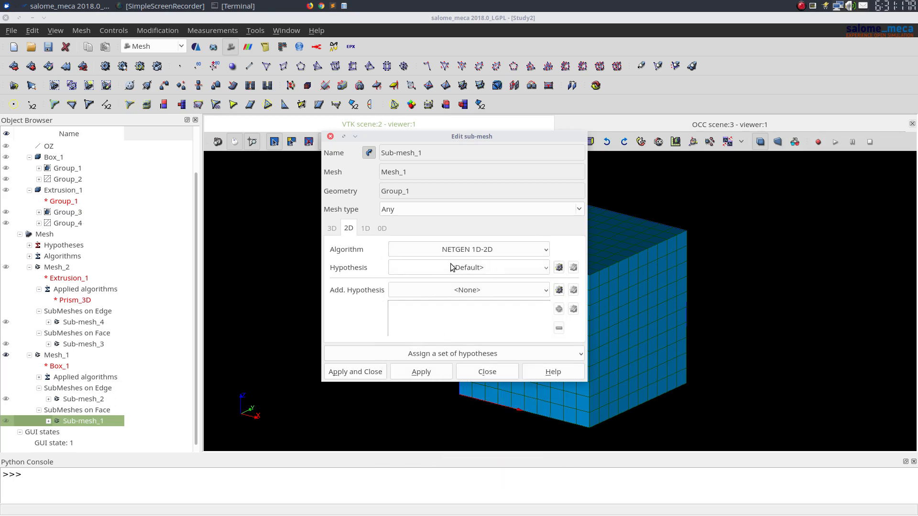
click(559, 267)
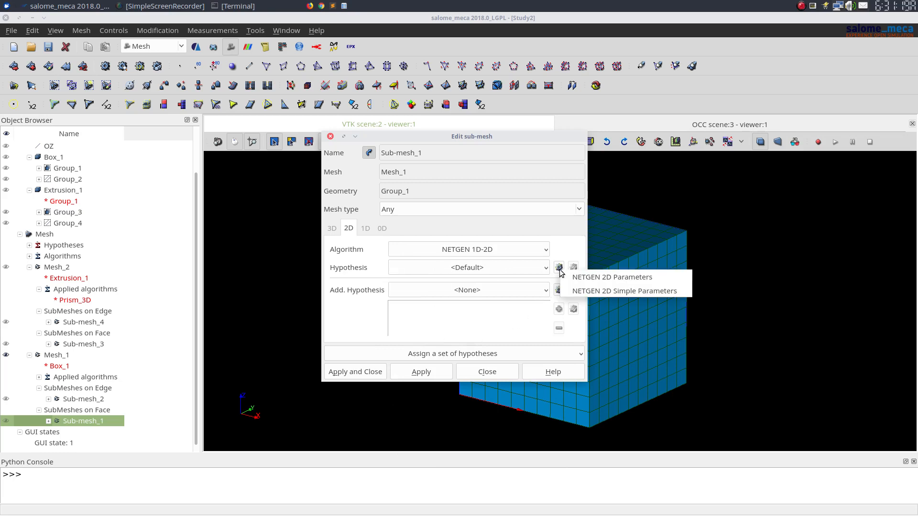
click(612, 277)
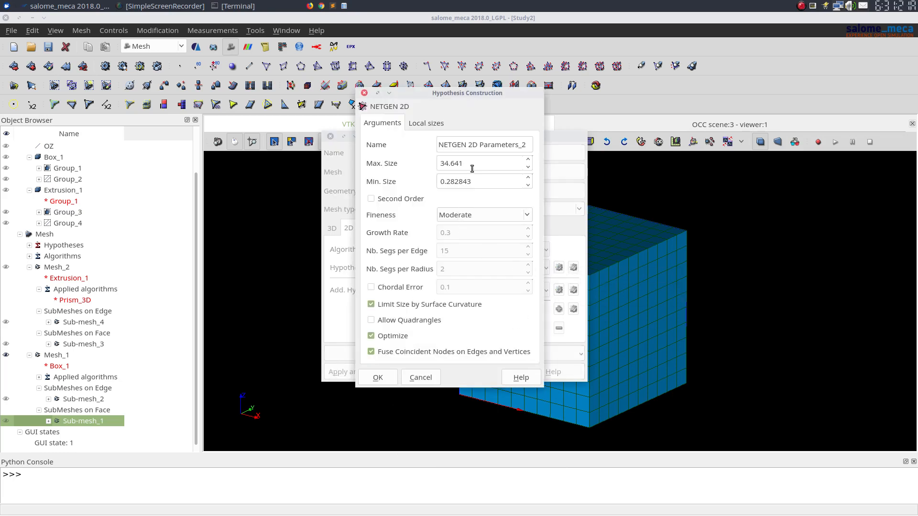
triple_click(478, 163)
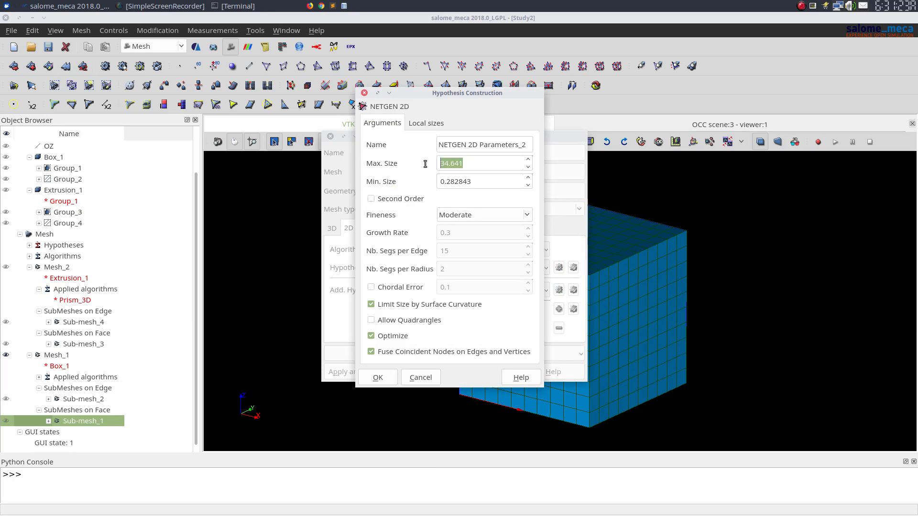
text(2)
click(484, 181)
text(5)
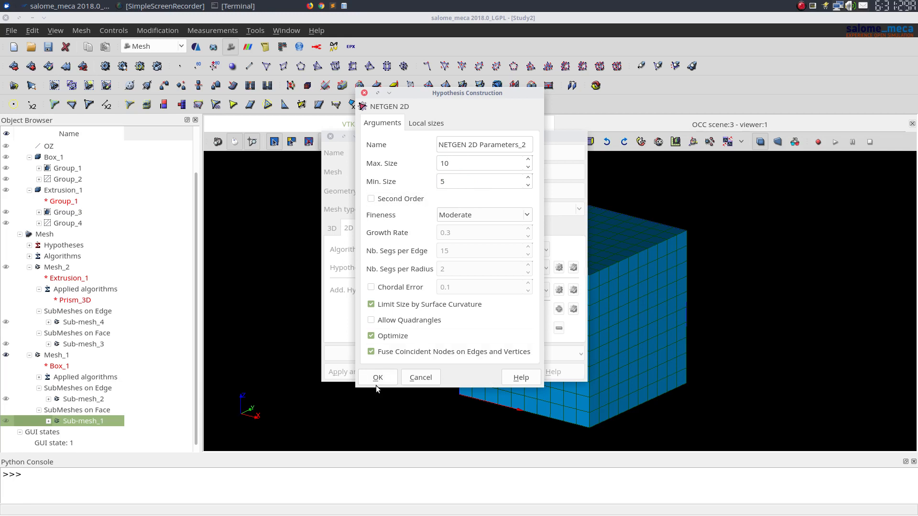
mouse_move(385, 340)
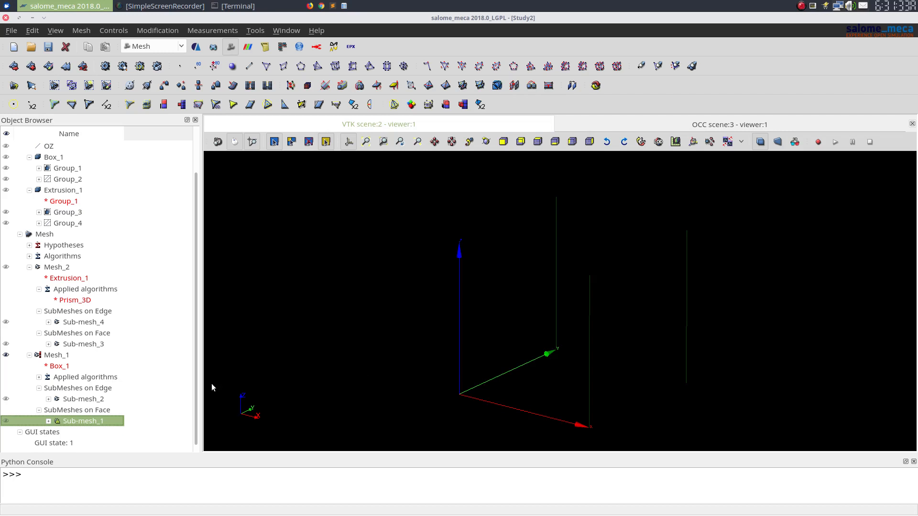
- Recompute Mesh_1 into 5731 nodes, 1920 triangles and 9600 prisms and dismiss the report
click(57, 355)
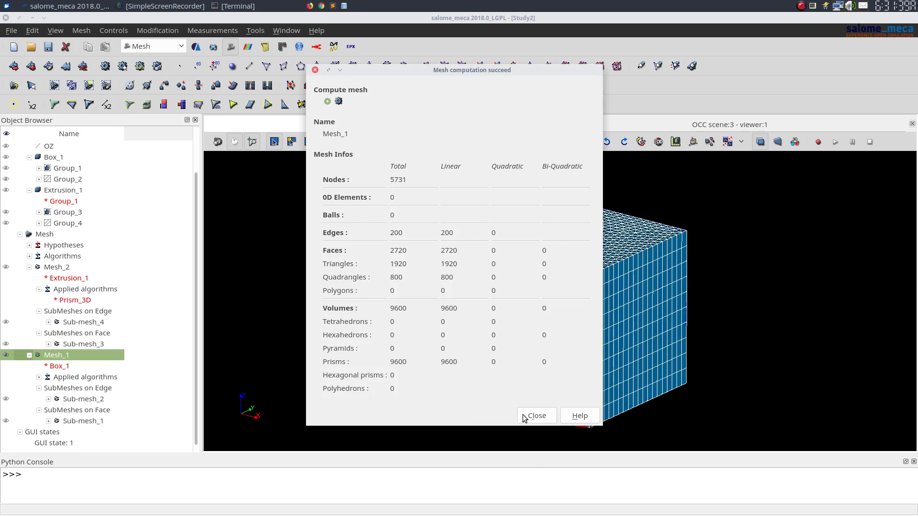
mouse_move(461, 90)
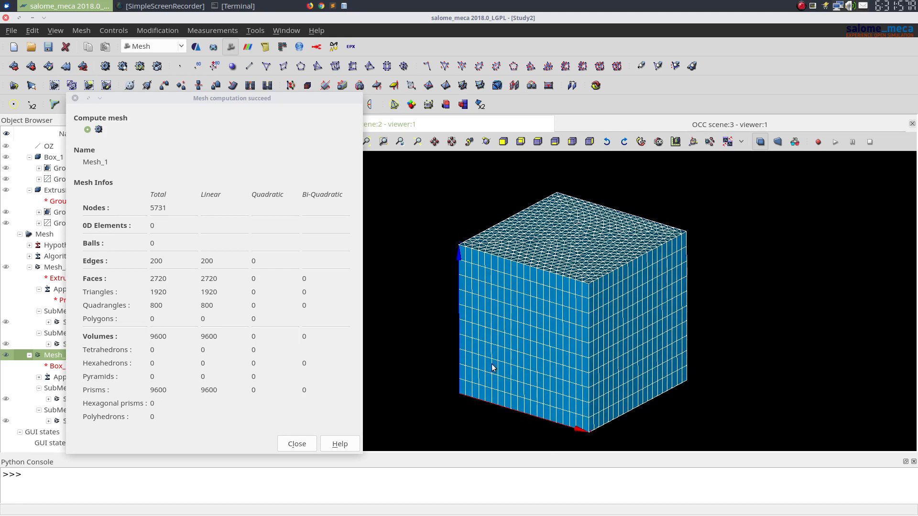
click(297, 444)
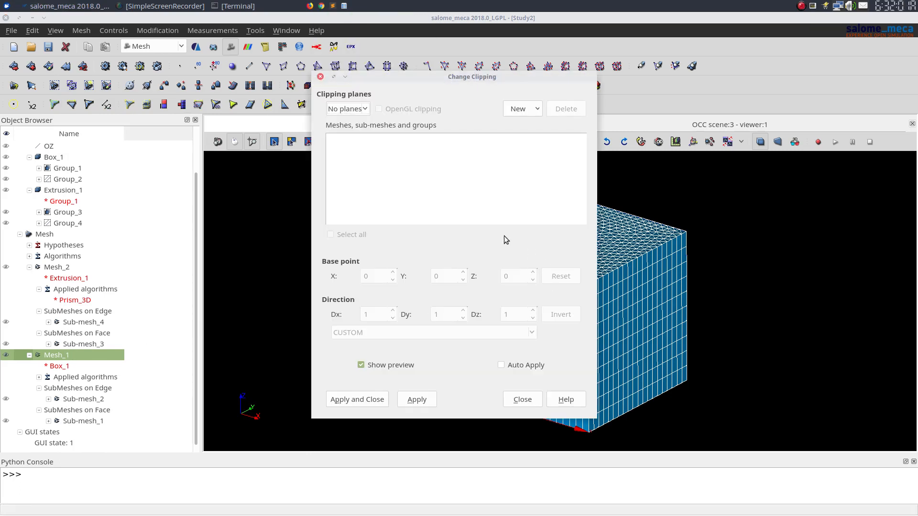
- Add a new clipping plane on Mesh_1 to expose its internal prism layers
click(522, 109)
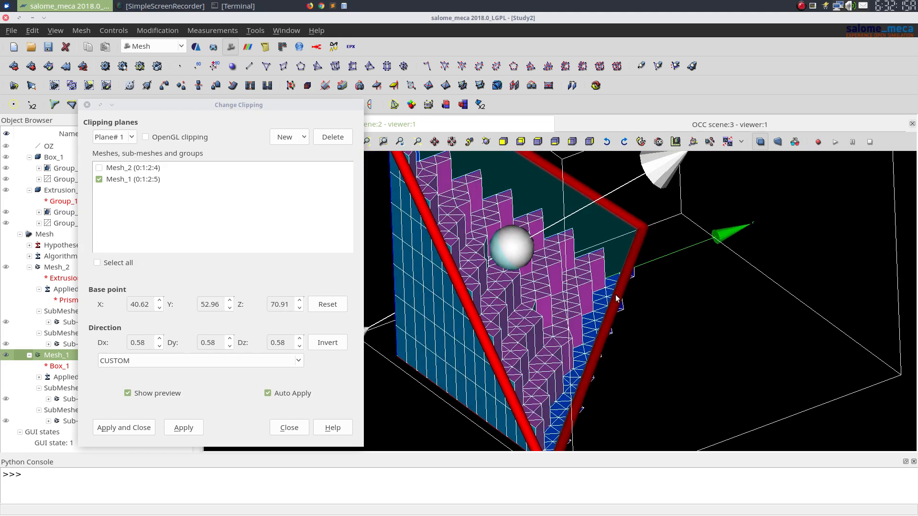
click(289, 428)
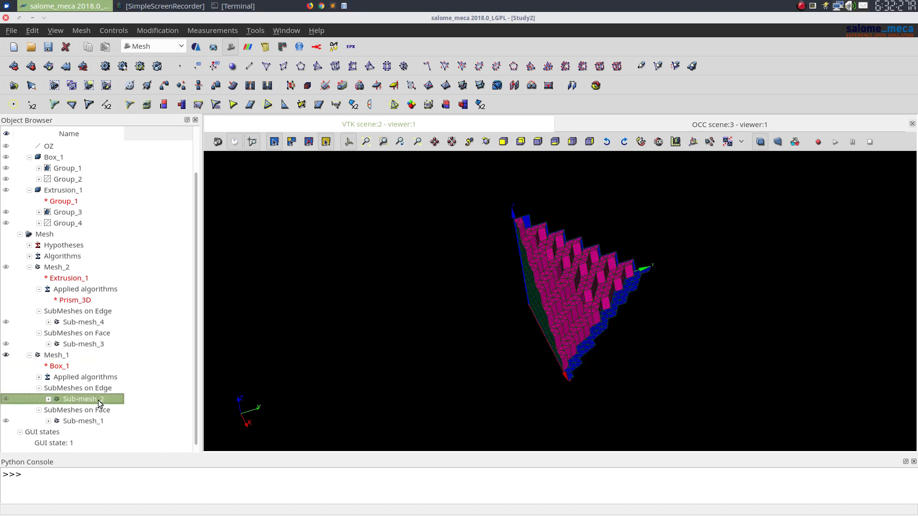
- Allow quadrangles in Sub-mesh_1's NETGEN 2D Parameters_2 hypothesis and return to the clipping settings for Mesh_1
double_click(83, 399)
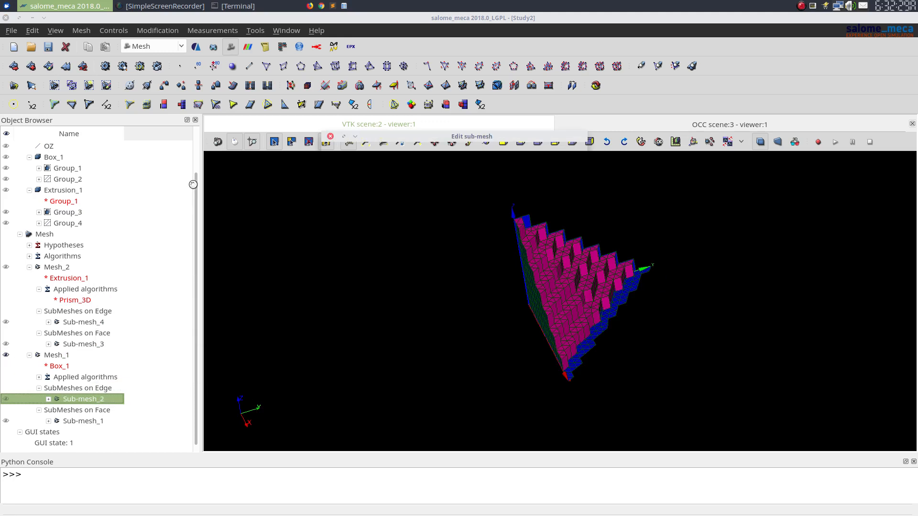
double_click(83, 398)
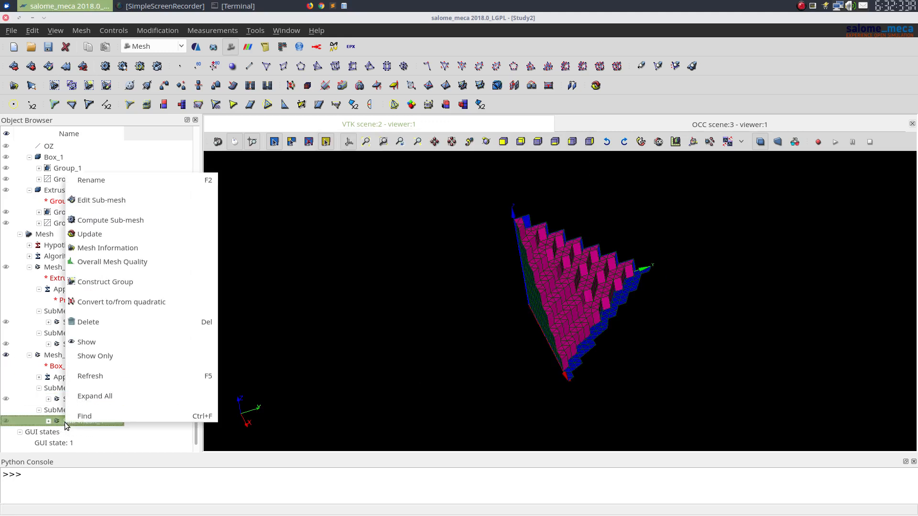
click(100, 200)
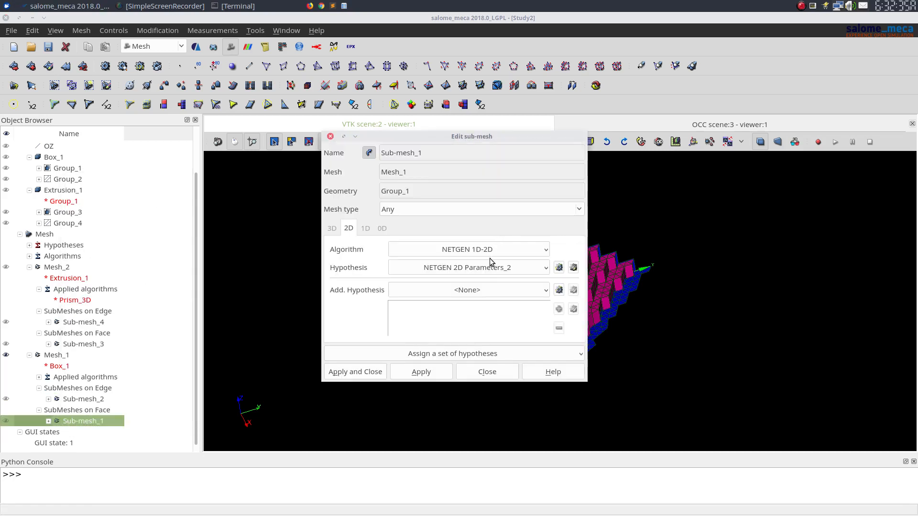
mouse_move(555, 268)
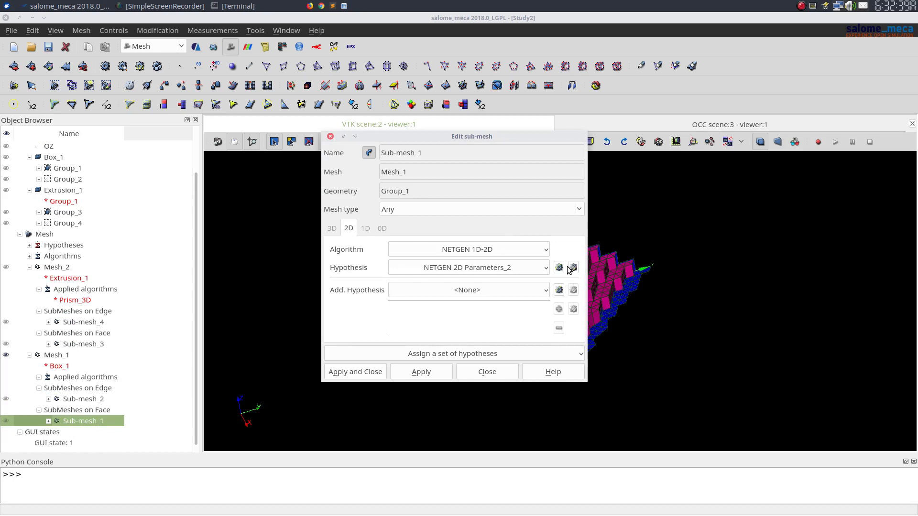
click(572, 267)
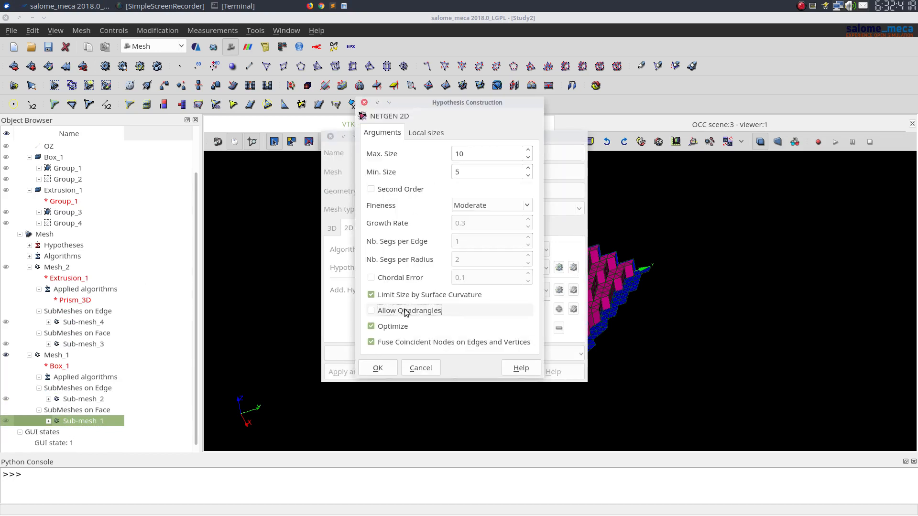
click(371, 310)
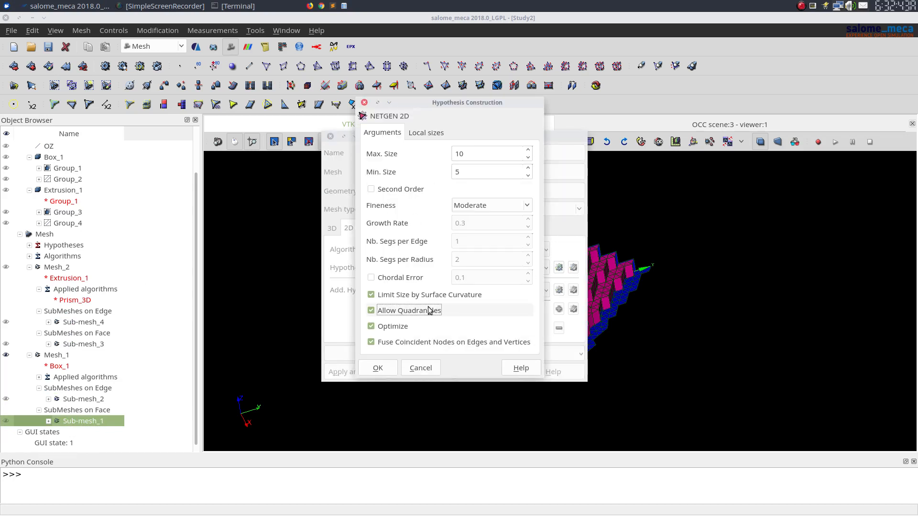
mouse_move(414, 317)
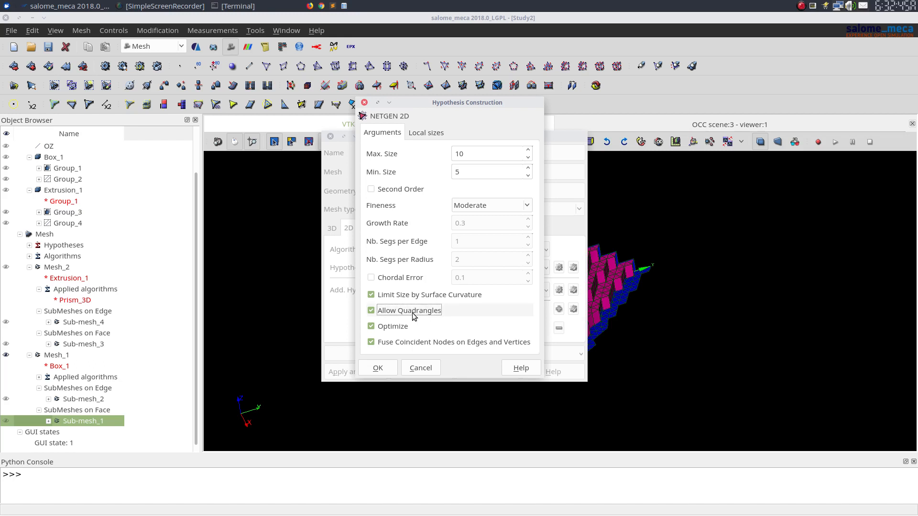
click(378, 368)
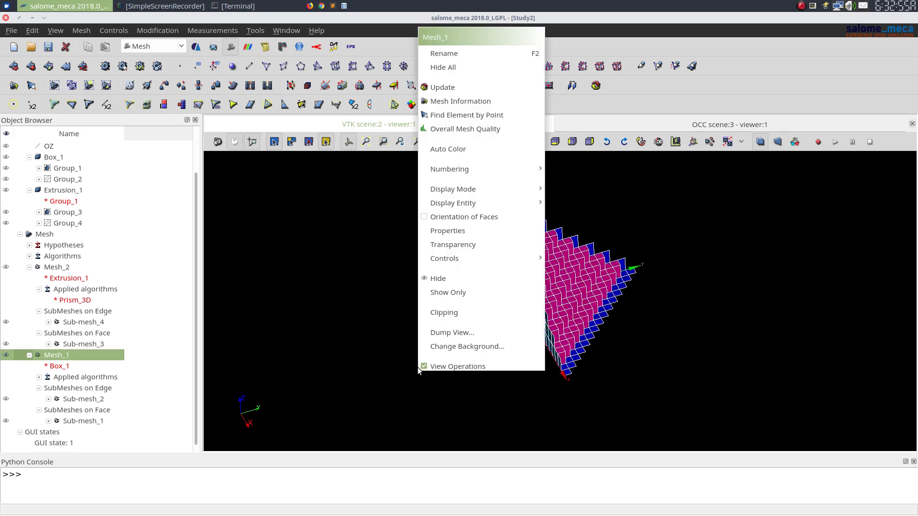
mouse_move(514, 279)
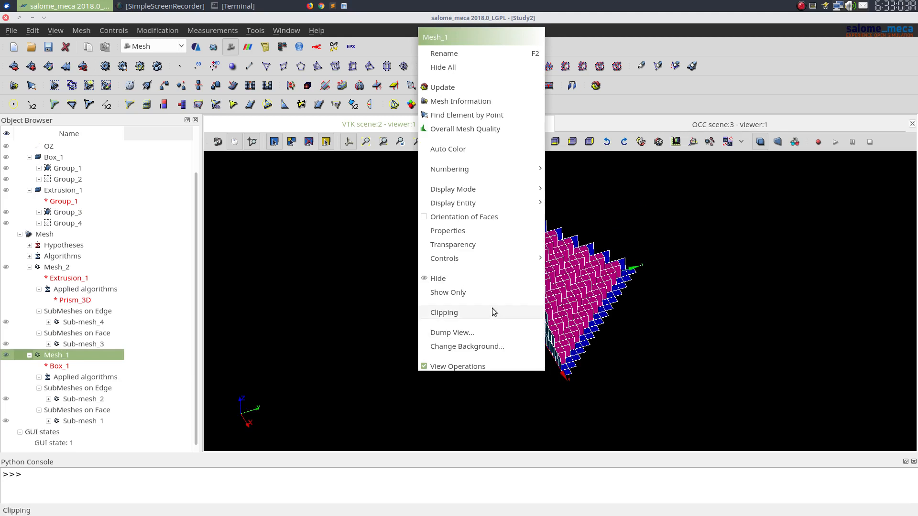
click(443, 312)
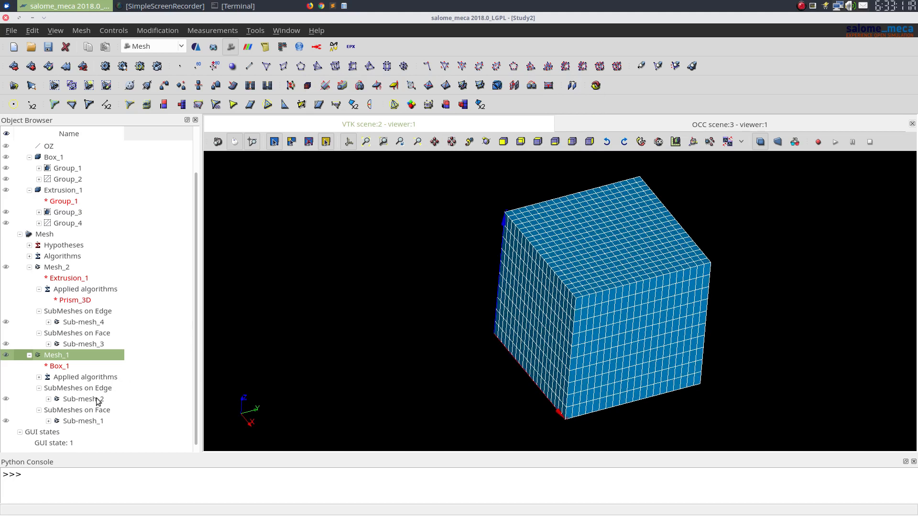
- Edit NETGEN 2D Parameters_2: no curvature size limit, maximum size 12, minimum size 2
click(83, 421)
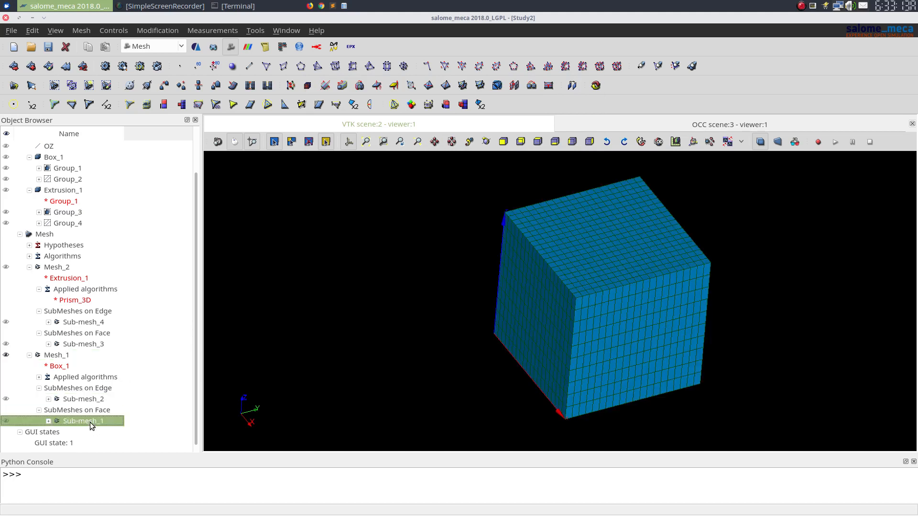
right_click(83, 421)
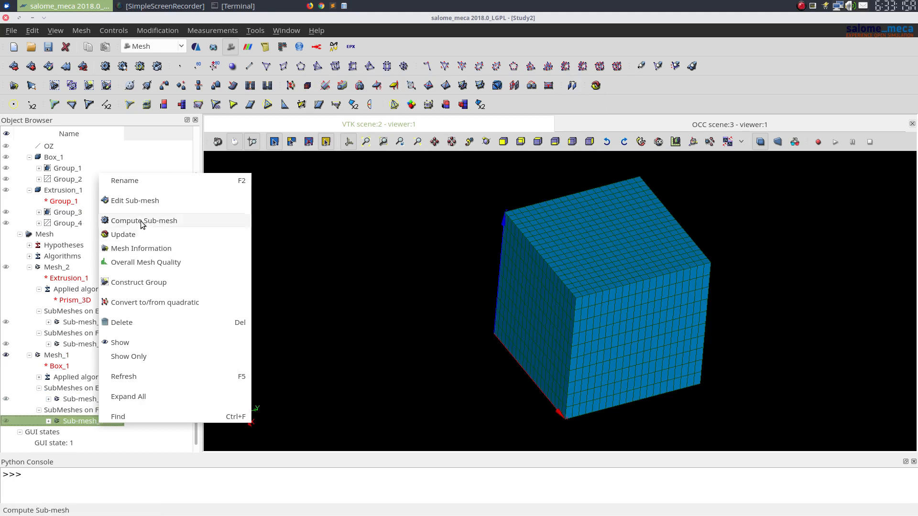
click(135, 200)
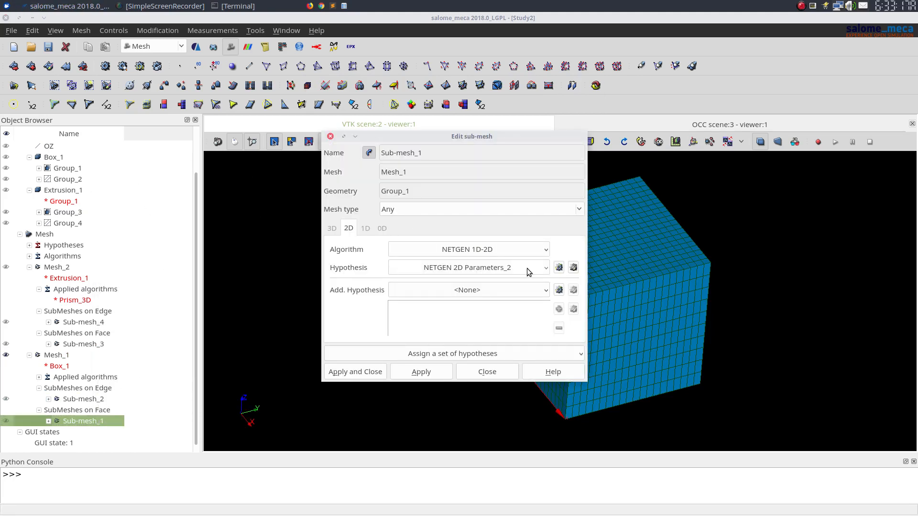
click(558, 267)
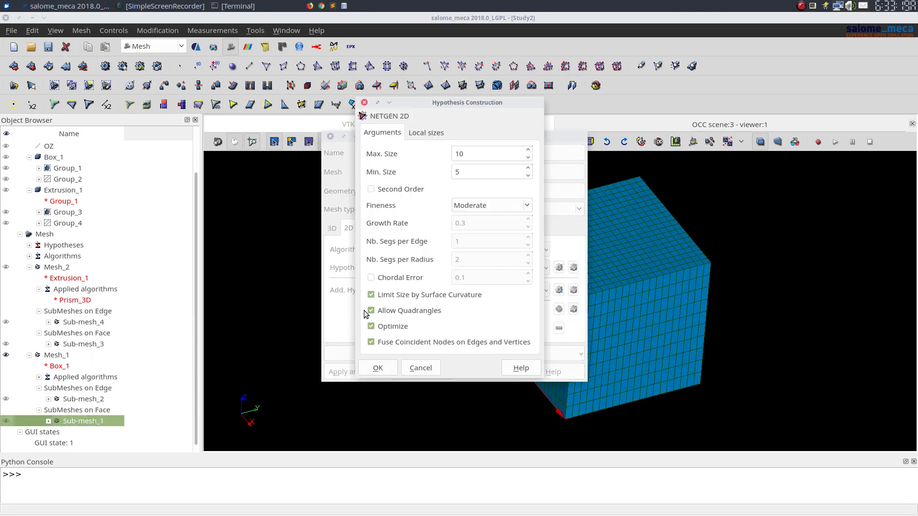
click(371, 294)
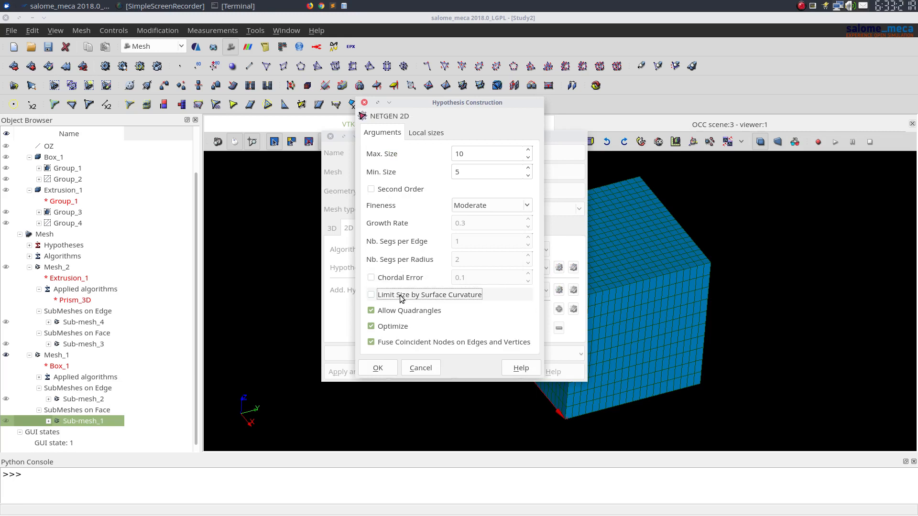
click(486, 172)
text(2)
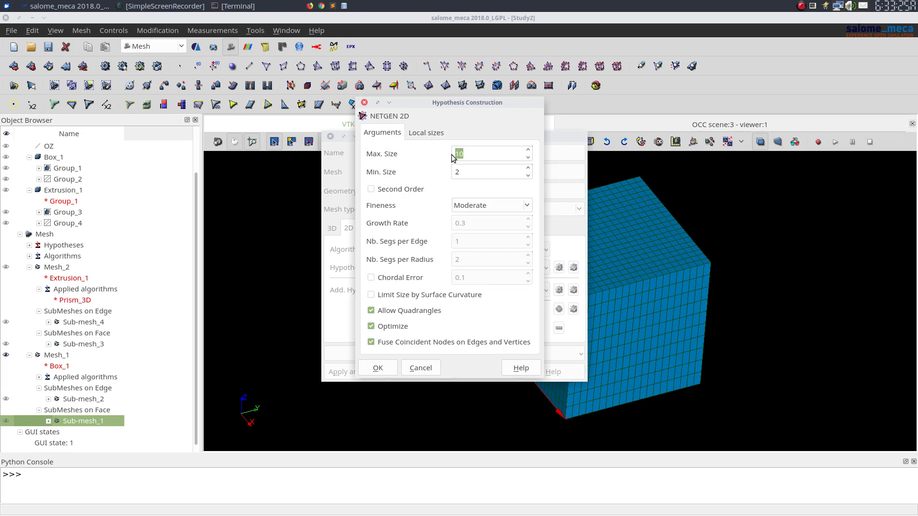
text(12)
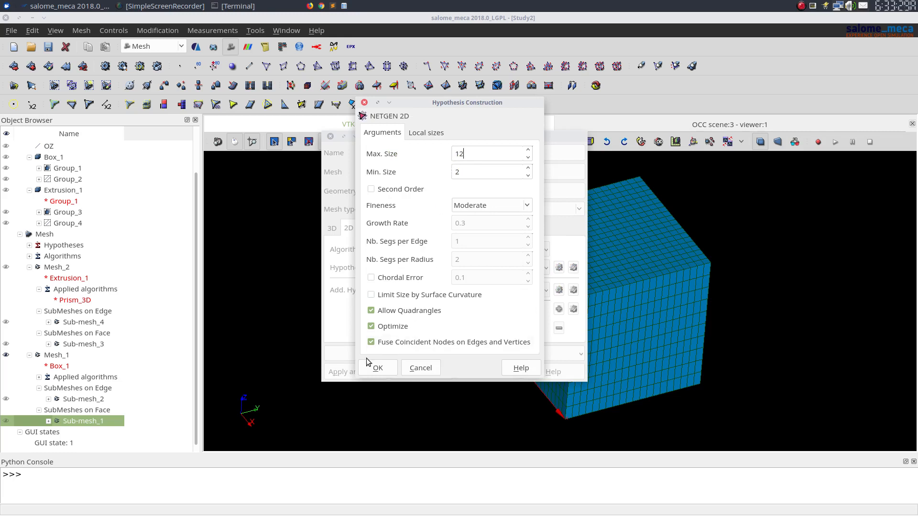
click(377, 368)
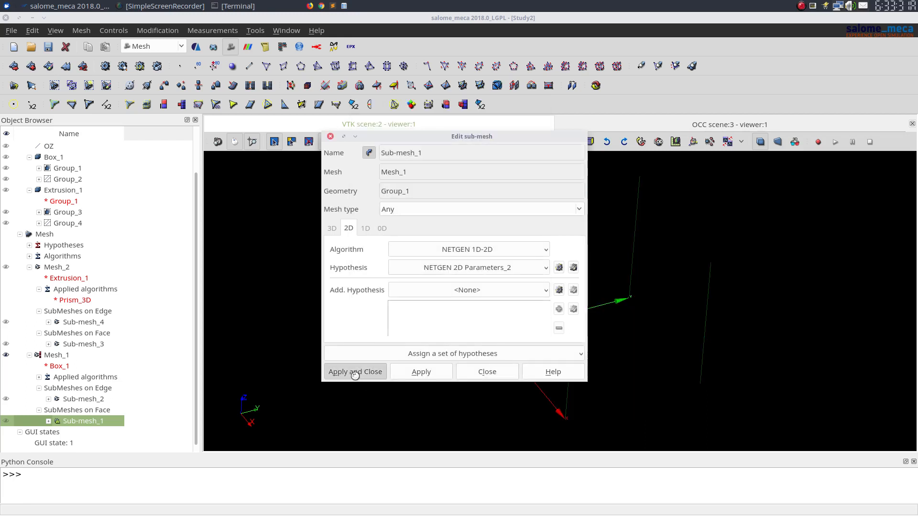
- Apply the sub-mesh changes and recompute Mesh_1 into 3564 nodes, 1258 quadrangles and 2890 hexahedra
click(355, 371)
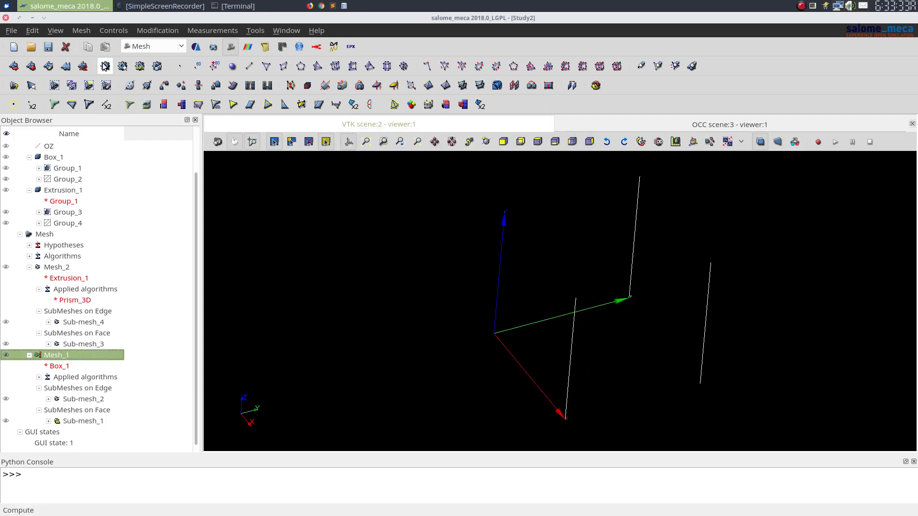
click(105, 66)
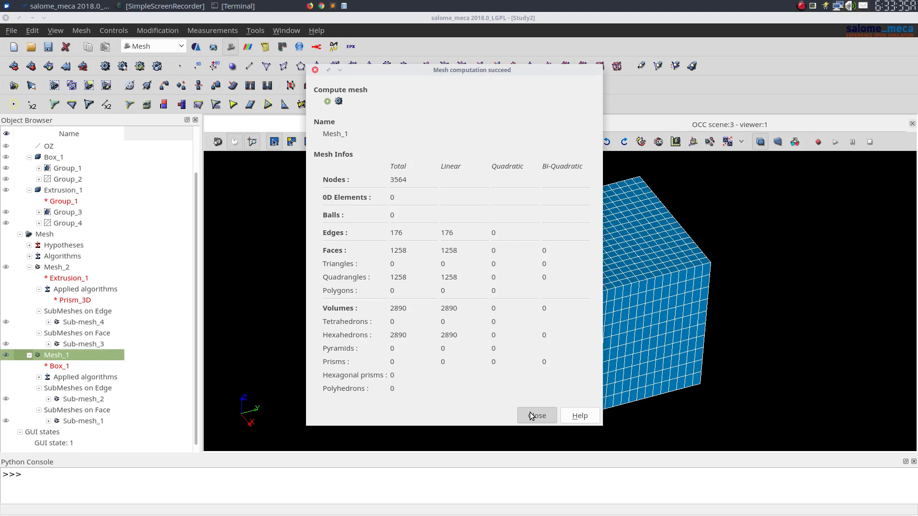
click(537, 416)
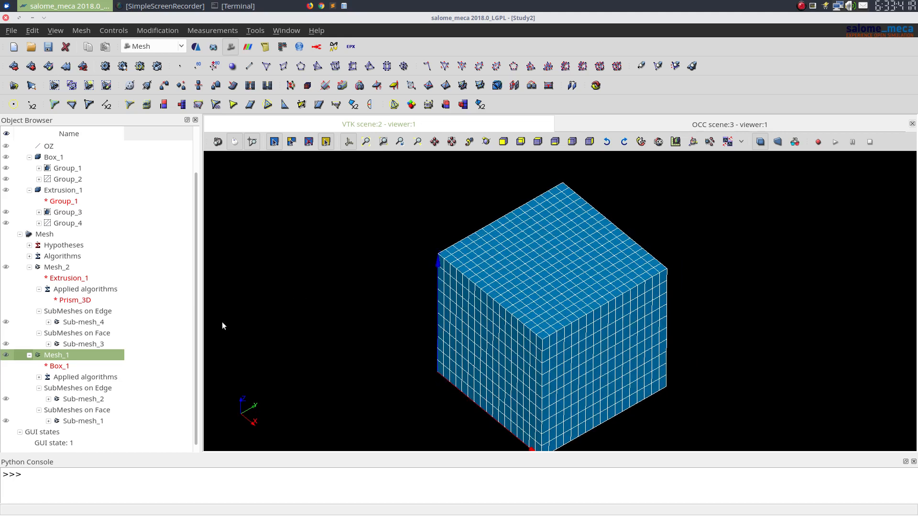
mouse_move(106, 429)
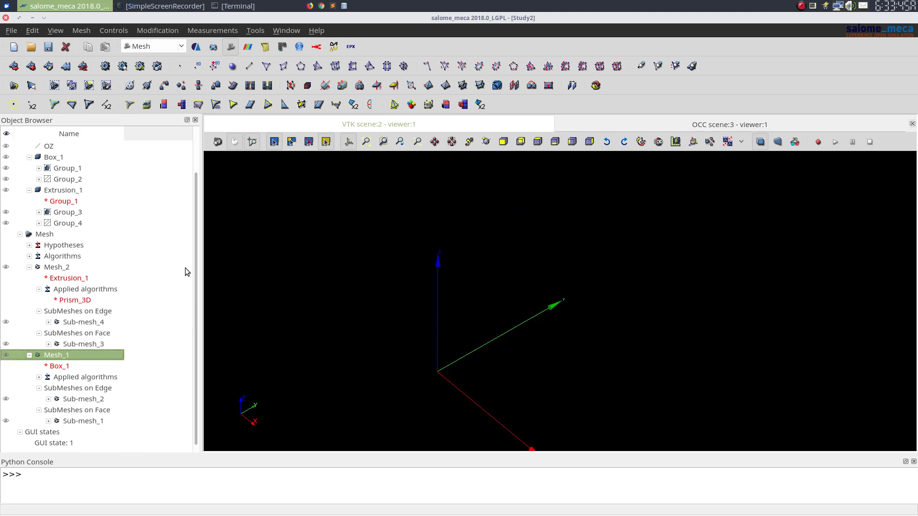
- Switch to the Geometry module to view Extrusion_1 sitting on the box
click(180, 46)
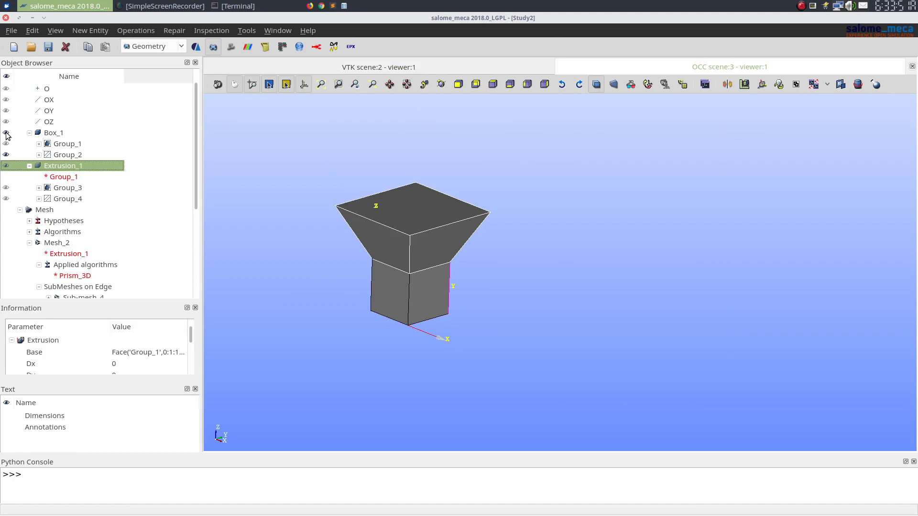
- Hide Box_1, inspect Group_3 and Group_4, then select Extrusion_1 and return to the Mesh module
click(54, 133)
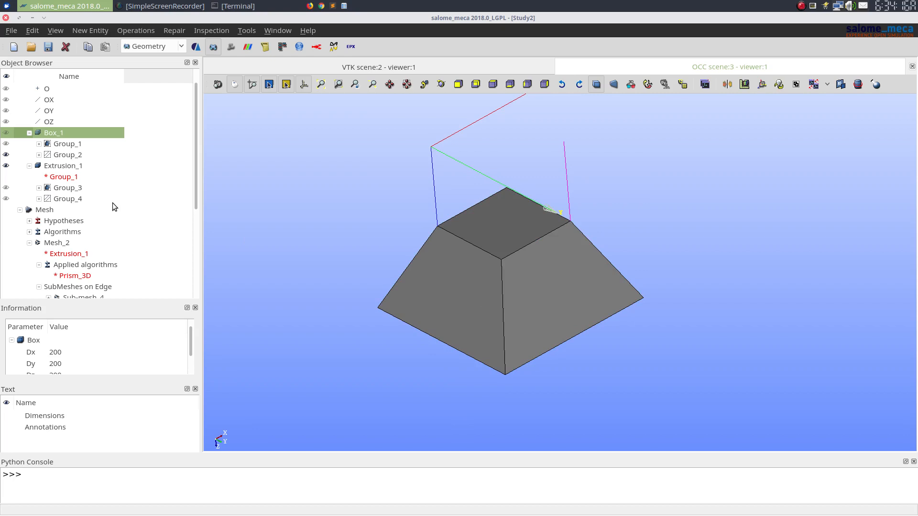
mouse_move(43, 179)
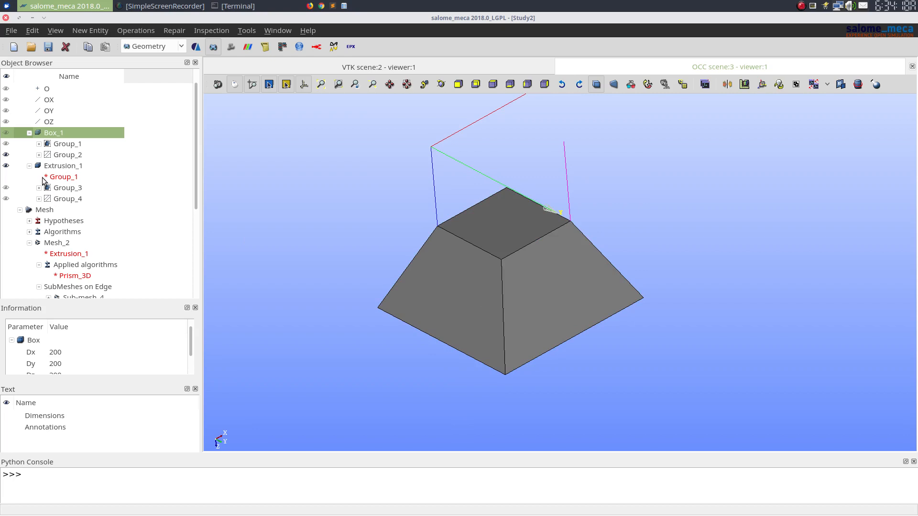
click(67, 187)
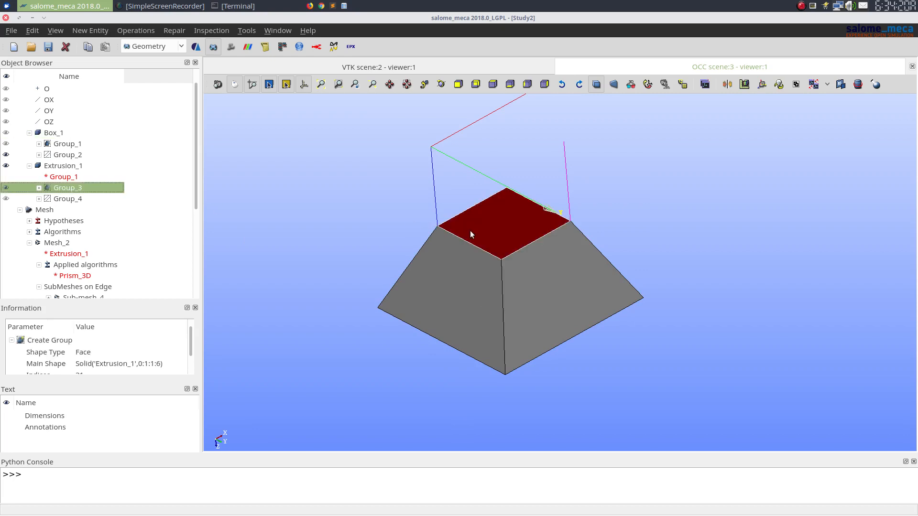
mouse_move(67, 188)
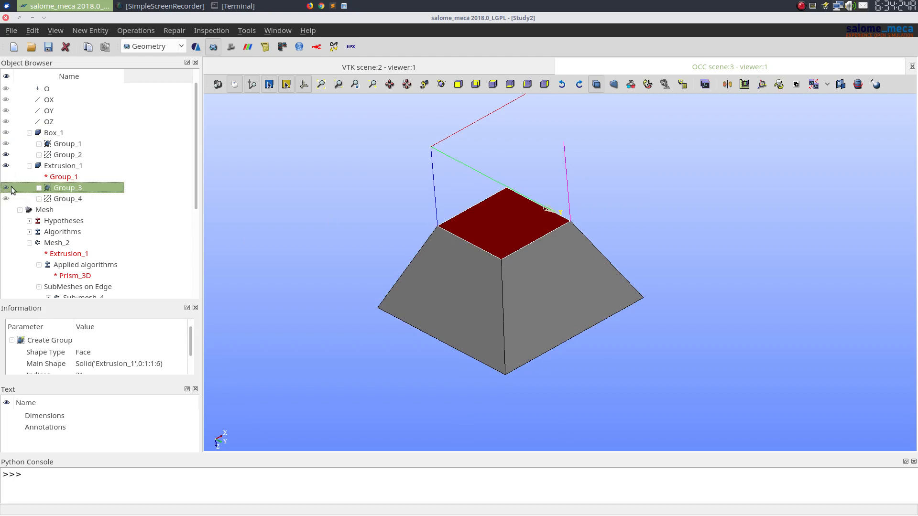
click(68, 198)
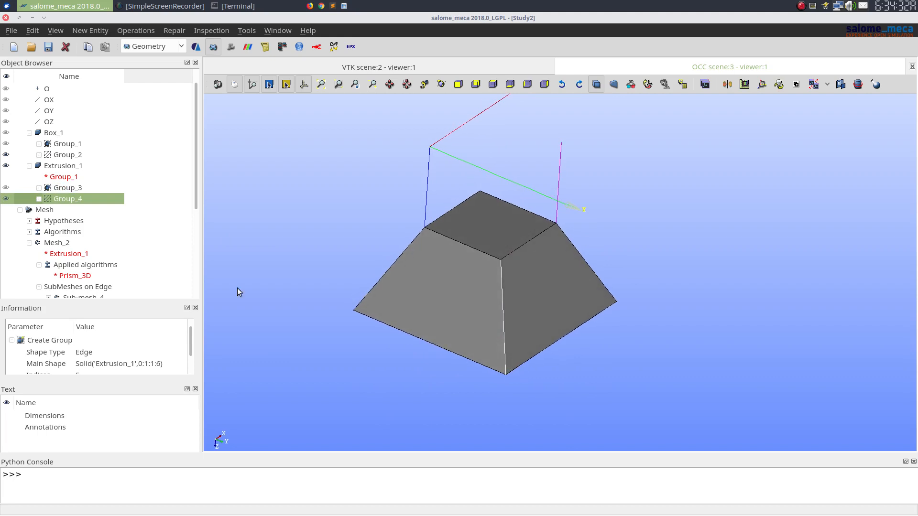
click(63, 165)
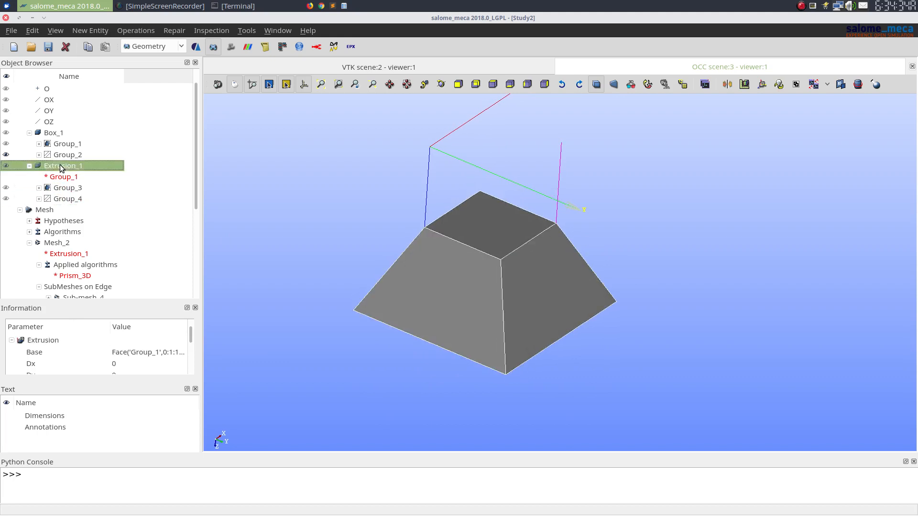
click(152, 46)
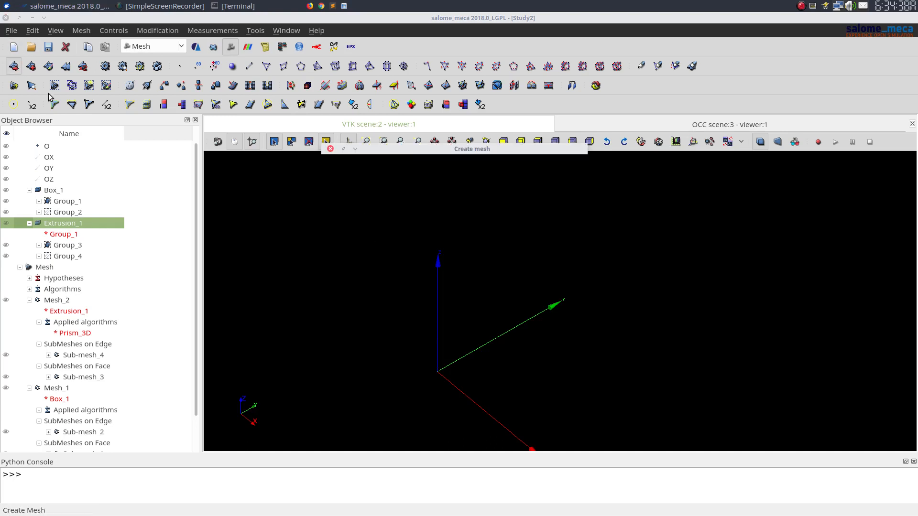
- Create Mesh_3 on Extrusion_1 with Extrusion 3D as the volume algorithm, checking 2D and 1D settings
click(467, 242)
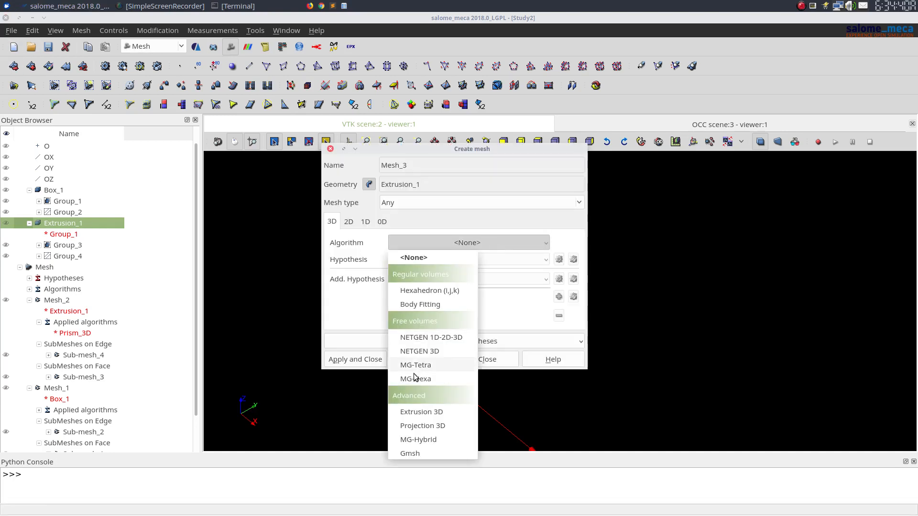
click(421, 412)
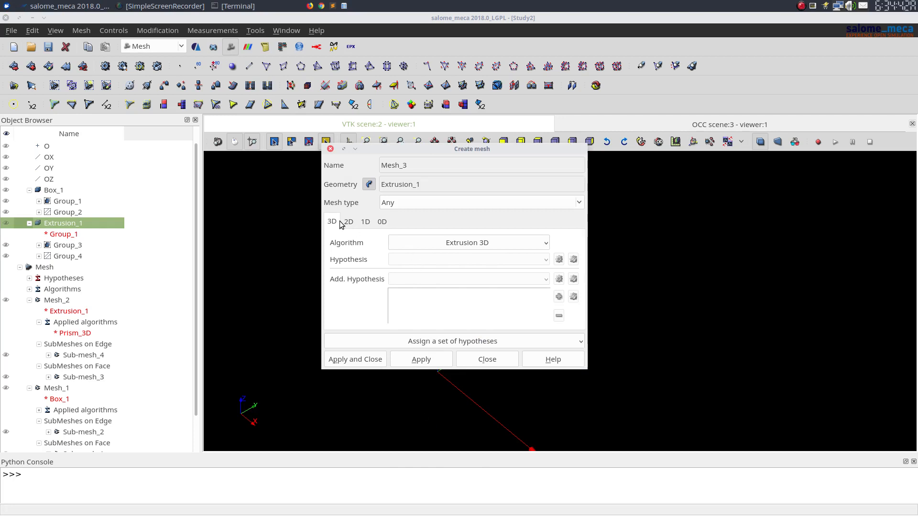
mouse_move(430, 161)
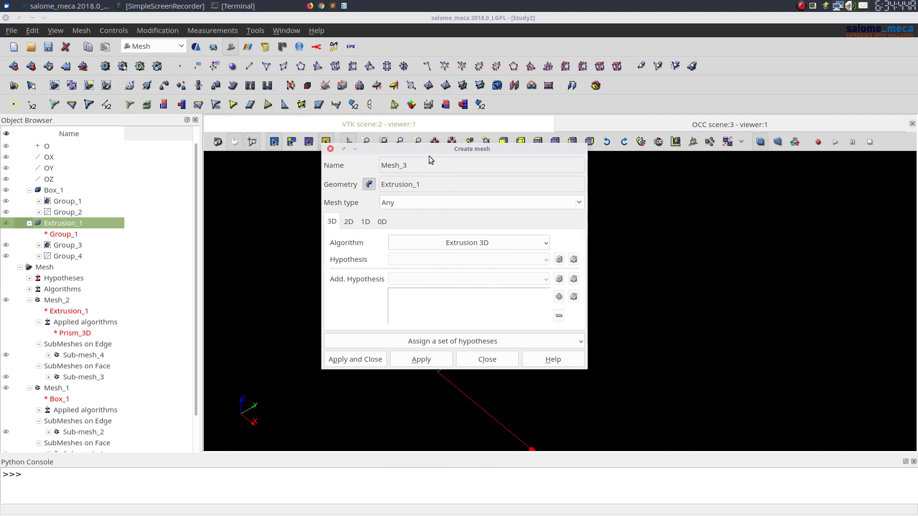
click(348, 222)
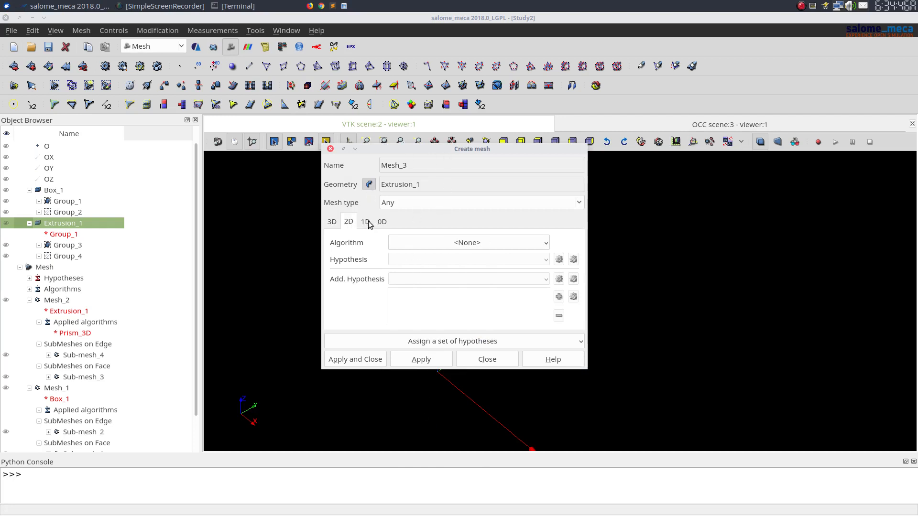
click(355, 359)
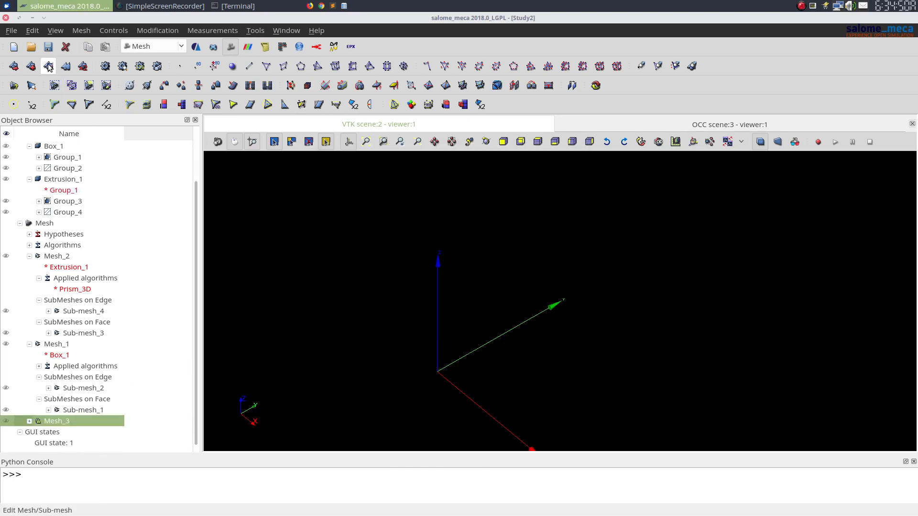
- Add edge sub-mesh Sub-mesh_6 on Group_4 using Wire Discretisation with Number of Segments_1
click(48, 66)
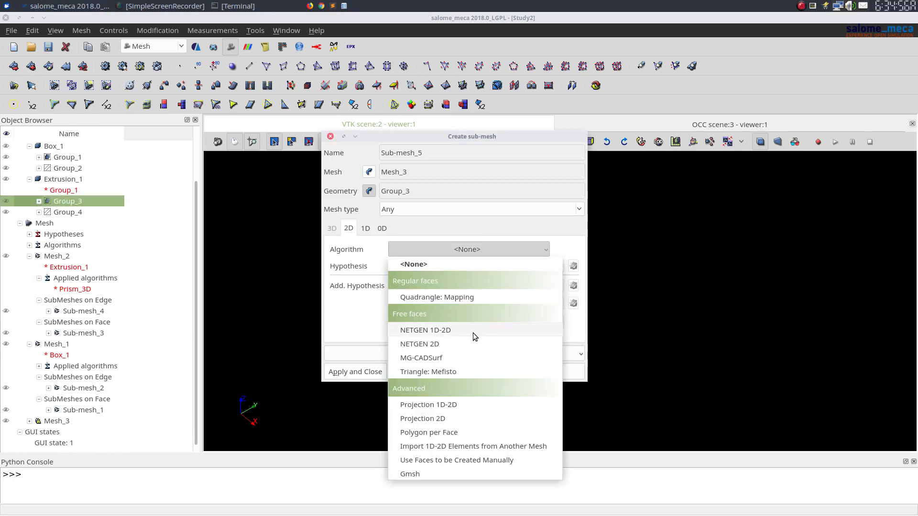
click(355, 371)
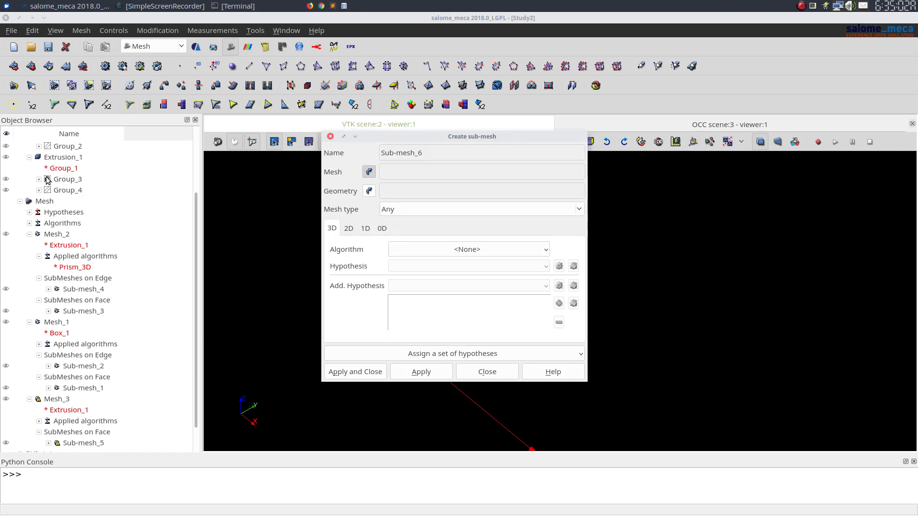
click(56, 398)
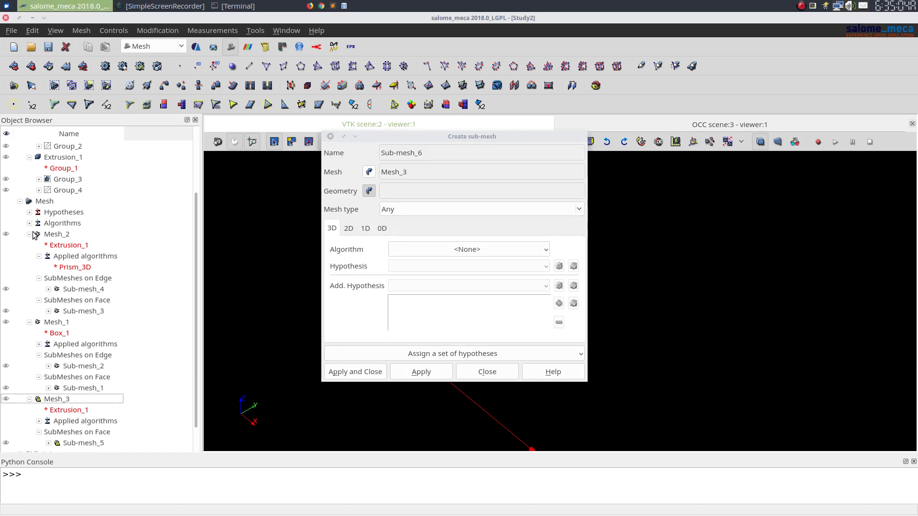
mouse_move(60, 194)
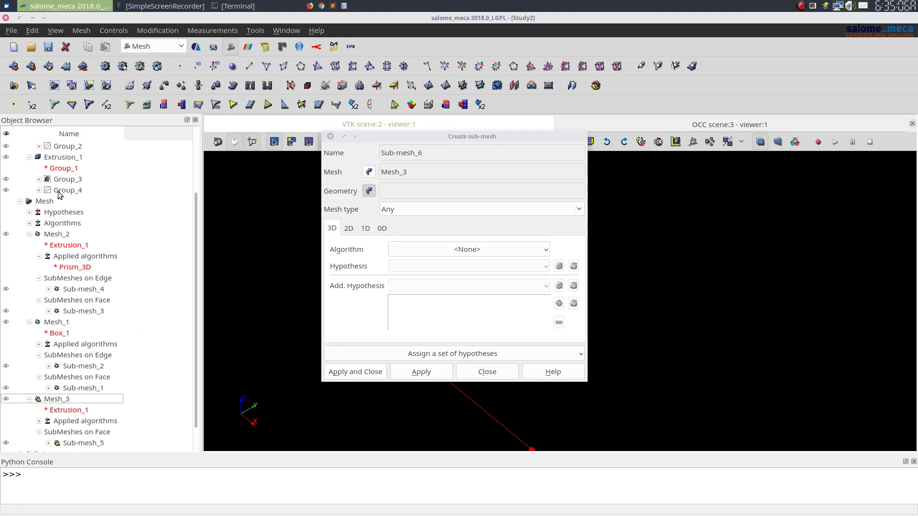
click(468, 249)
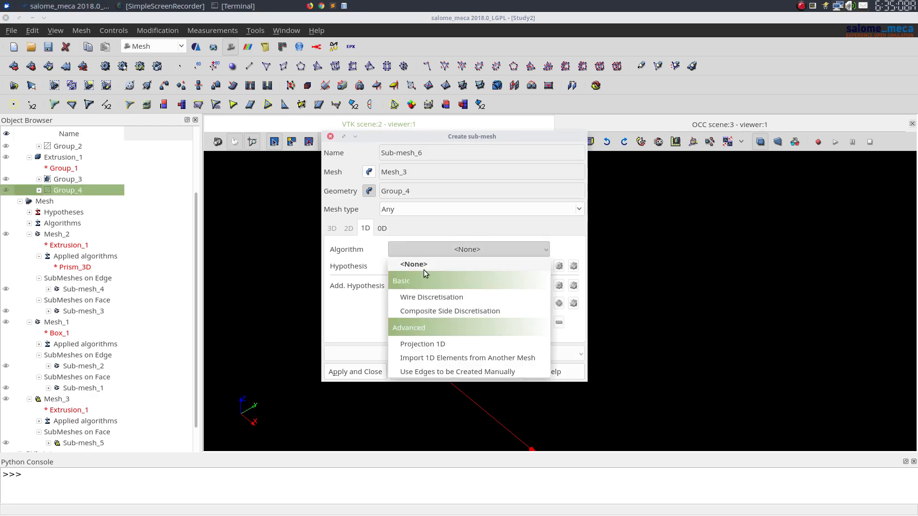
click(431, 297)
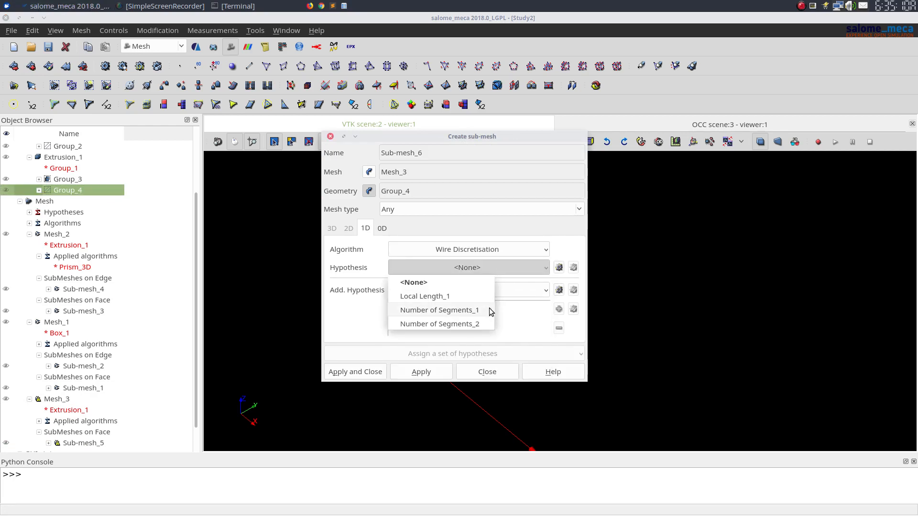
click(440, 310)
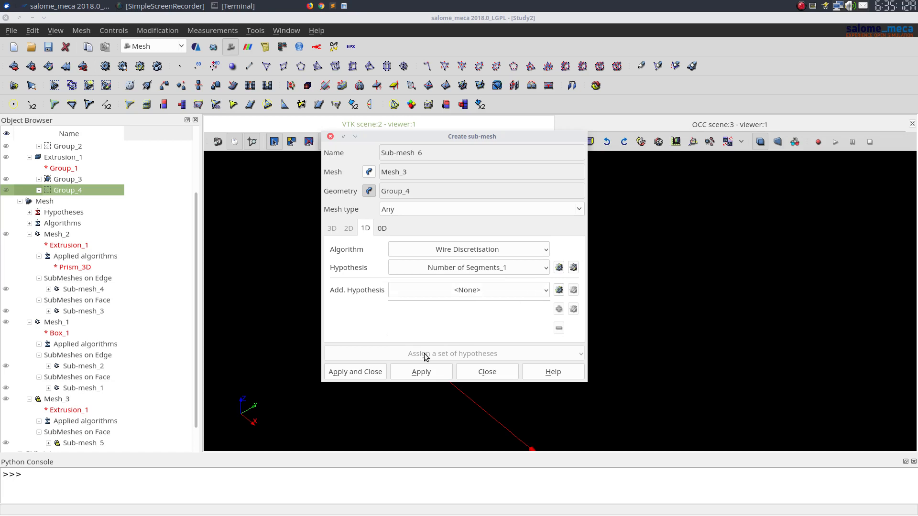
mouse_move(377, 383)
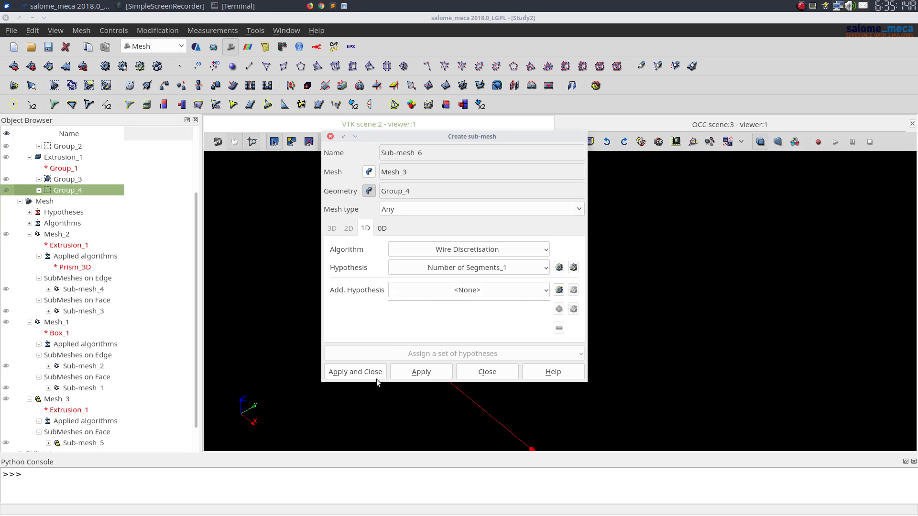
click(355, 371)
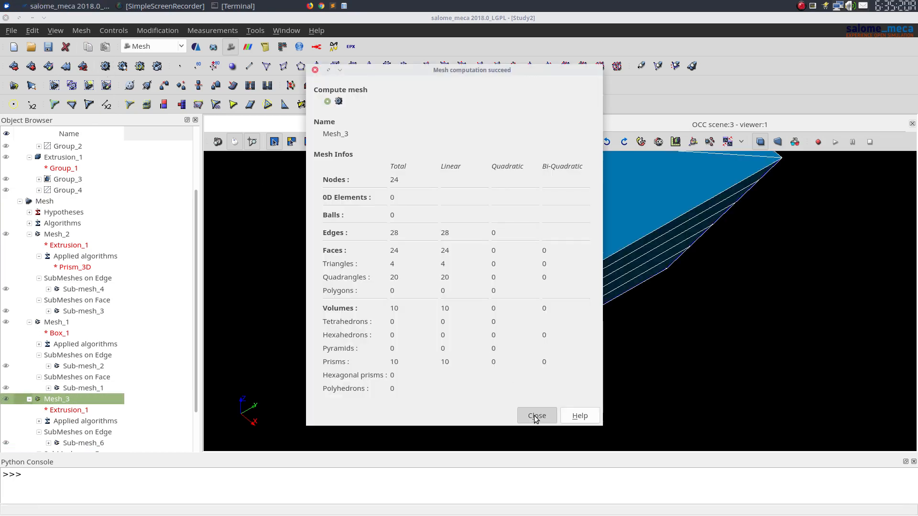
- Dismiss the computation report and orbit to inspect the five-layer prism block
click(536, 416)
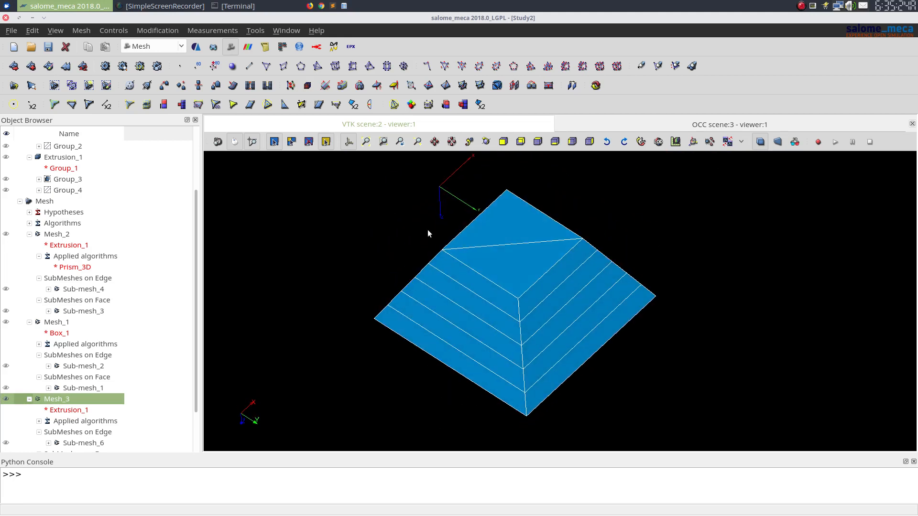
drag(427, 233, 559, 321)
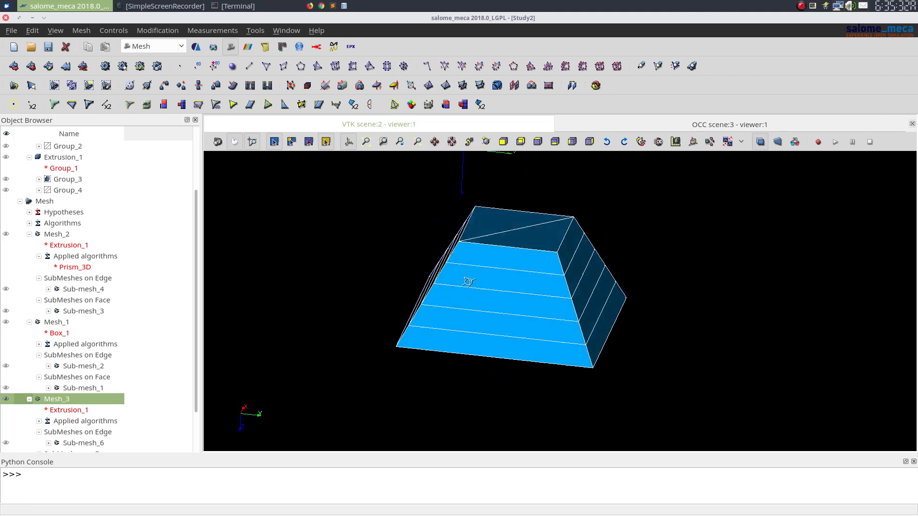
drag(467, 282, 382, 298)
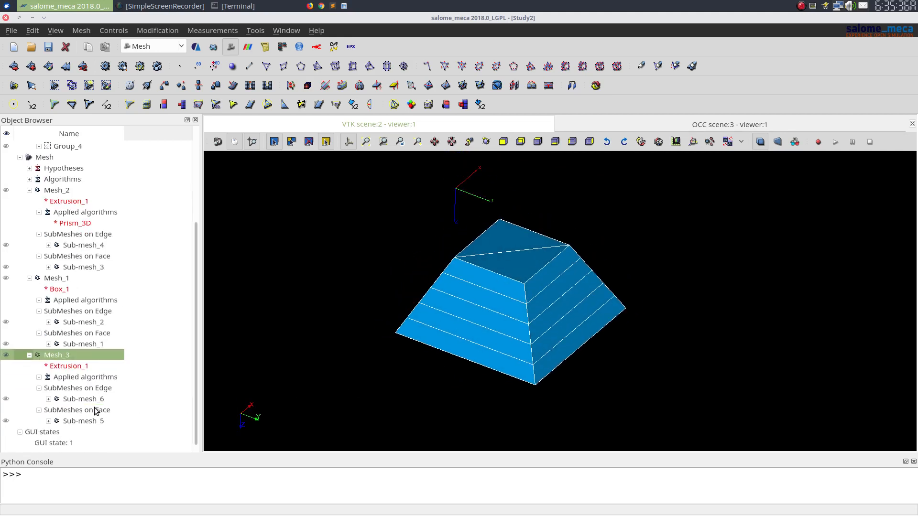
- Give Sub-mesh_5 a new NETGEN 2D Parameters_3 hypothesis with max size 10 and min size 5
right_click(83, 398)
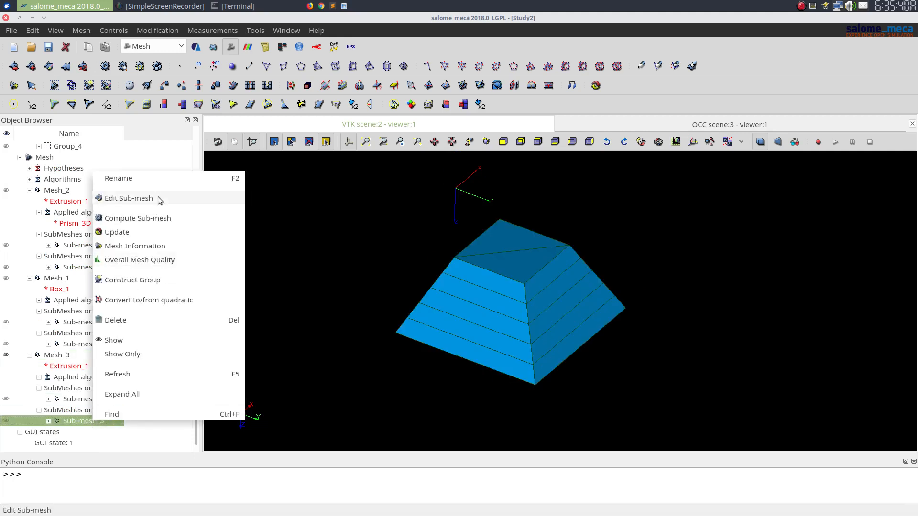
click(128, 198)
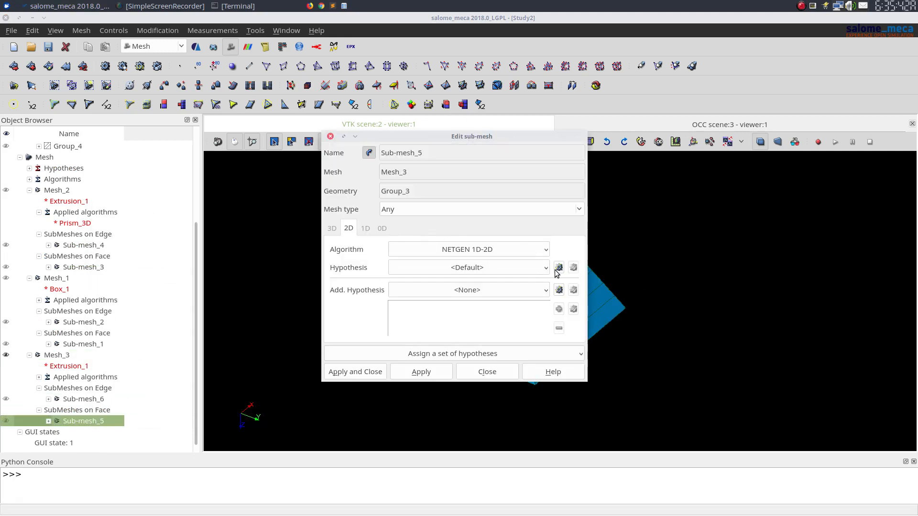
click(558, 267)
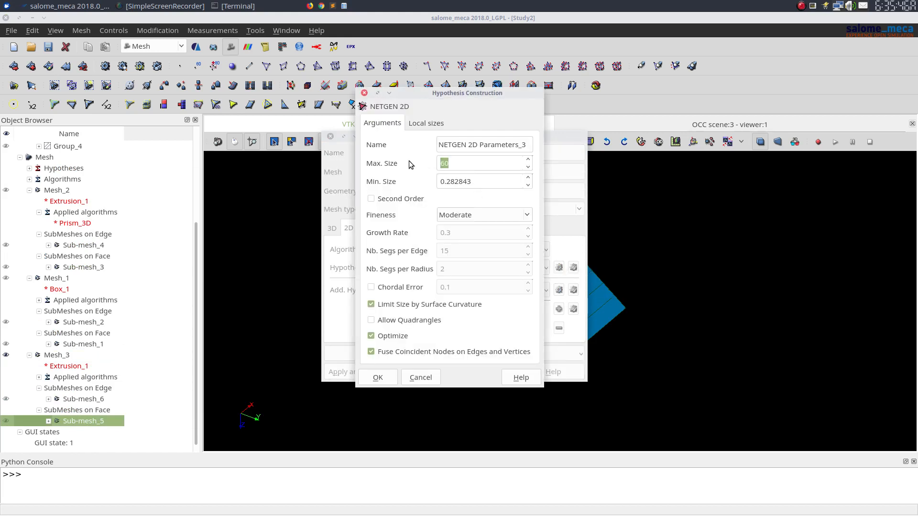
text(10)
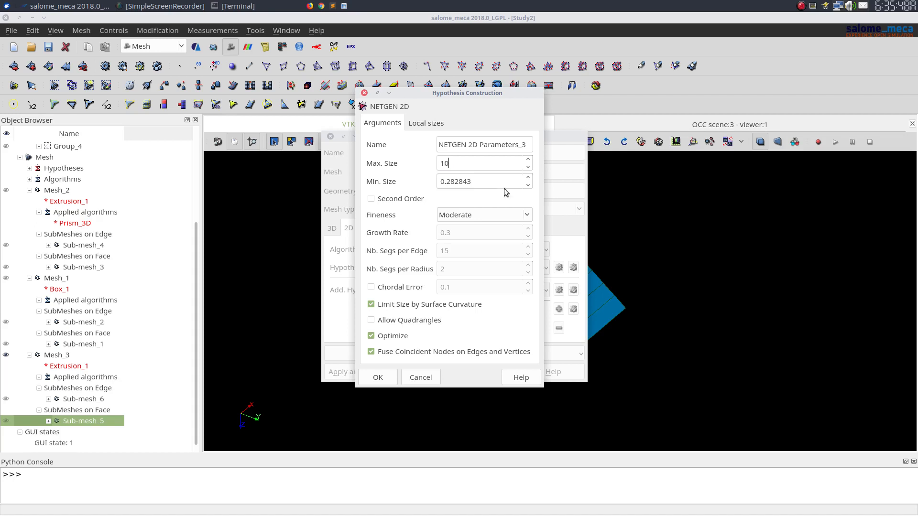
text(5)
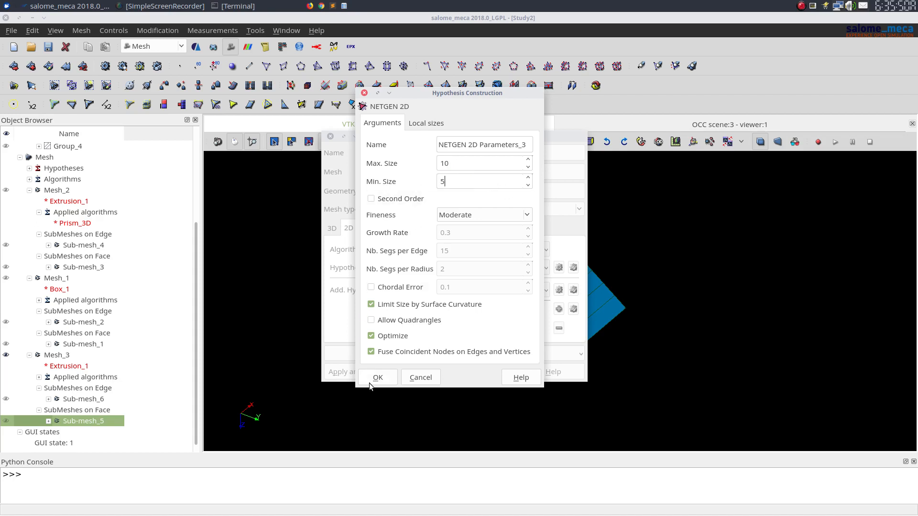
click(377, 377)
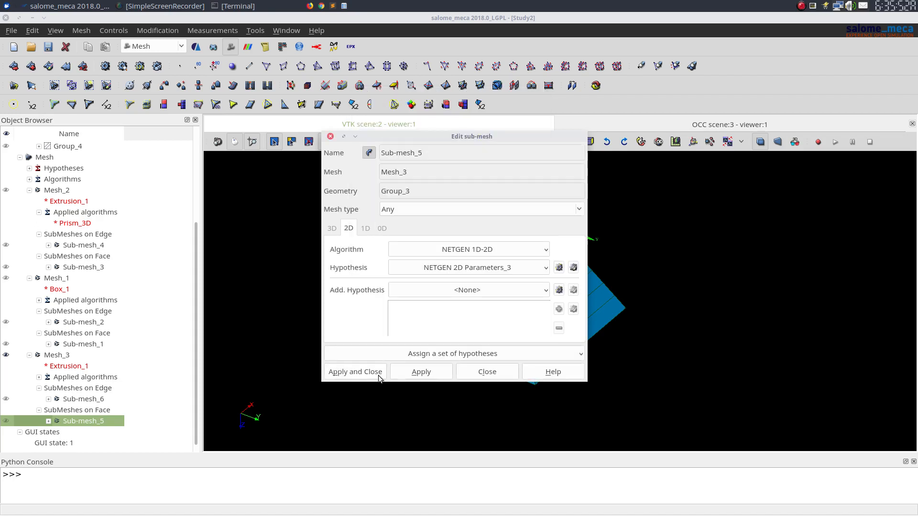
- Apply the sub-mesh change, recompute Mesh_3 into 2000 hexahedra and dismiss the report
click(355, 371)
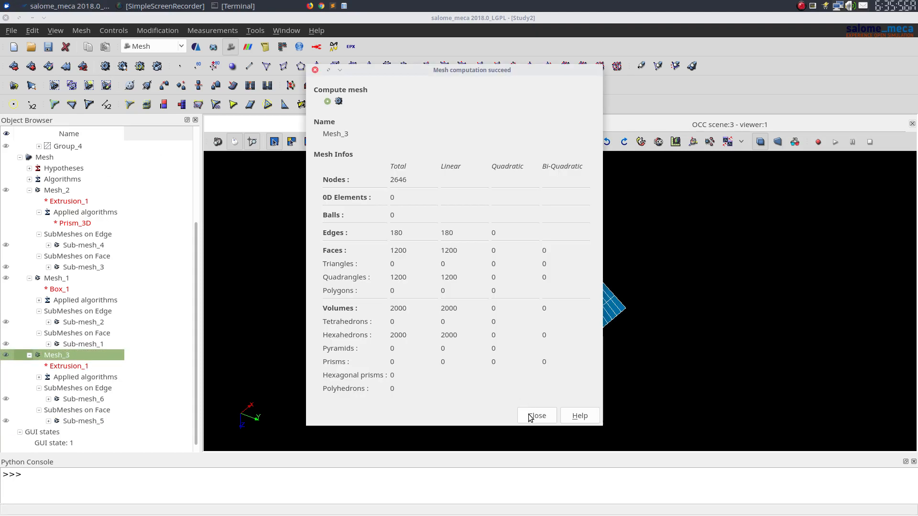
click(536, 416)
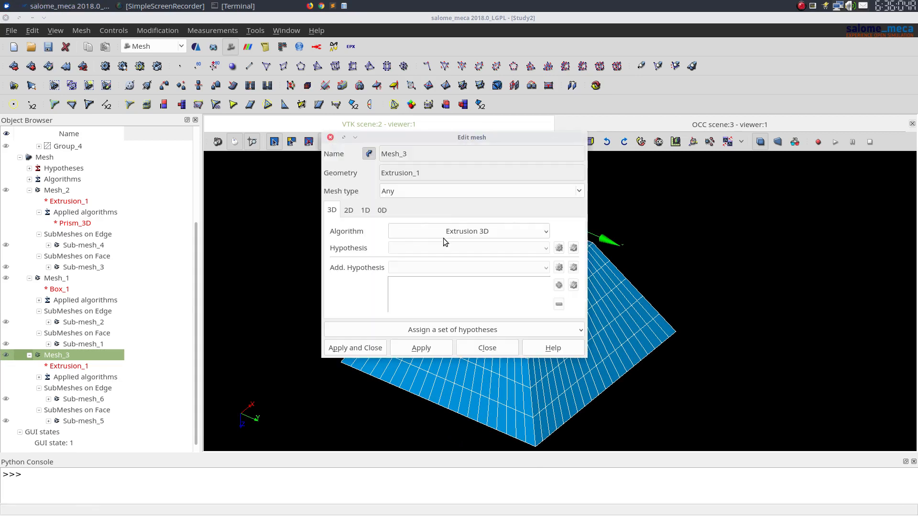
click(487, 348)
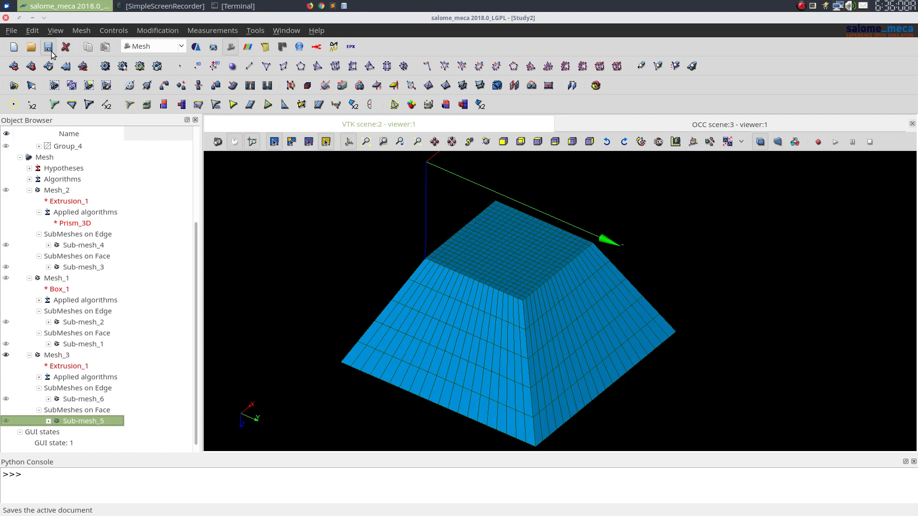
double_click(83, 421)
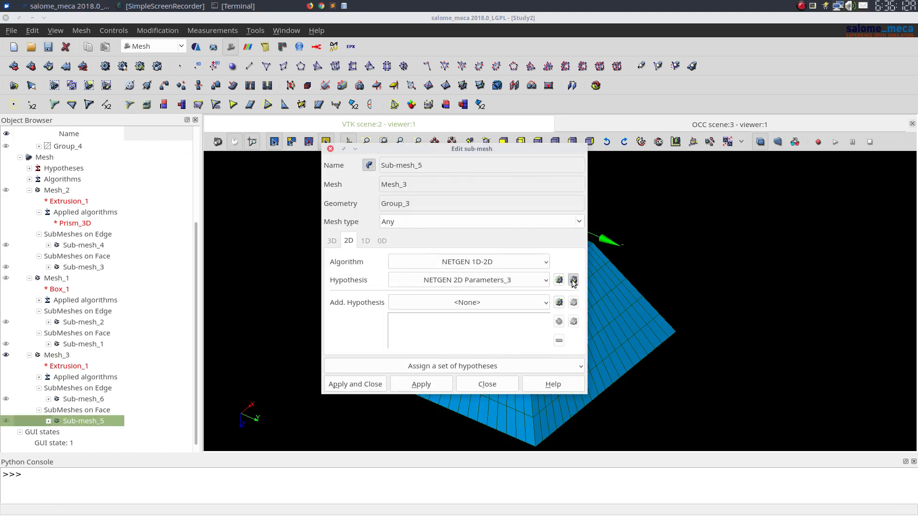
- Untick Allow Quadrangles in NETGEN 2D Parameters_3 so the seed face is triangulated
click(572, 280)
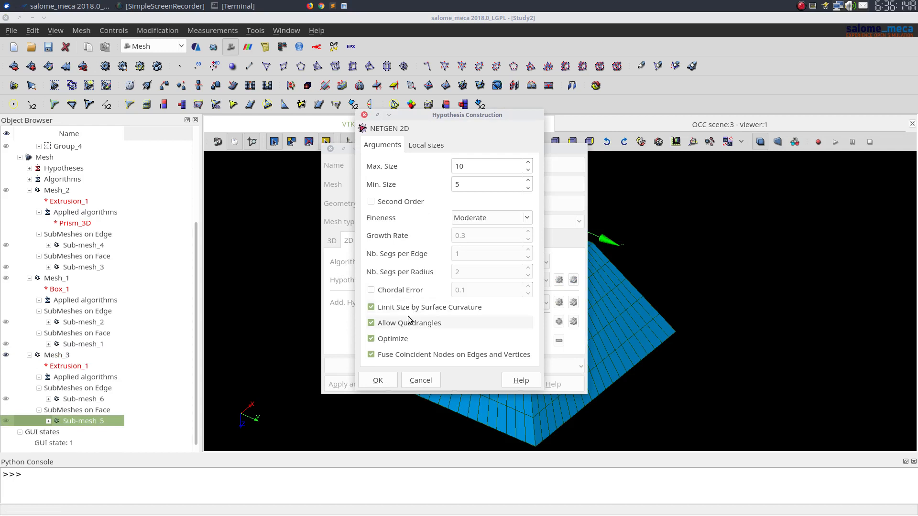
click(371, 323)
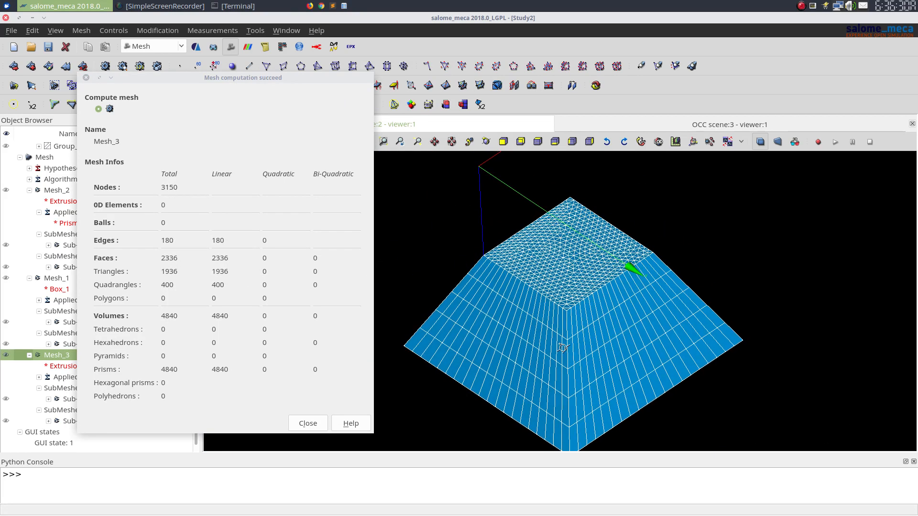
- Dismiss the computation report showing 4840 prisms and 1936 triangles
click(308, 423)
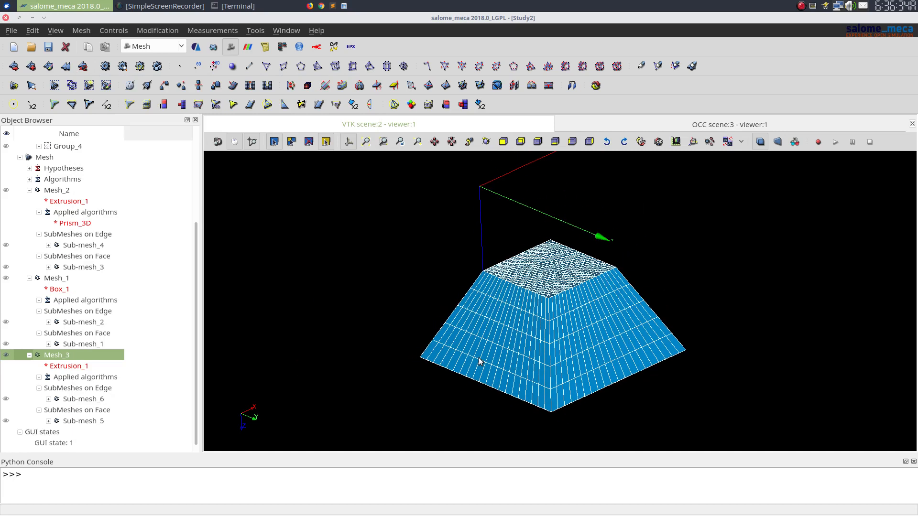
mouse_move(569, 316)
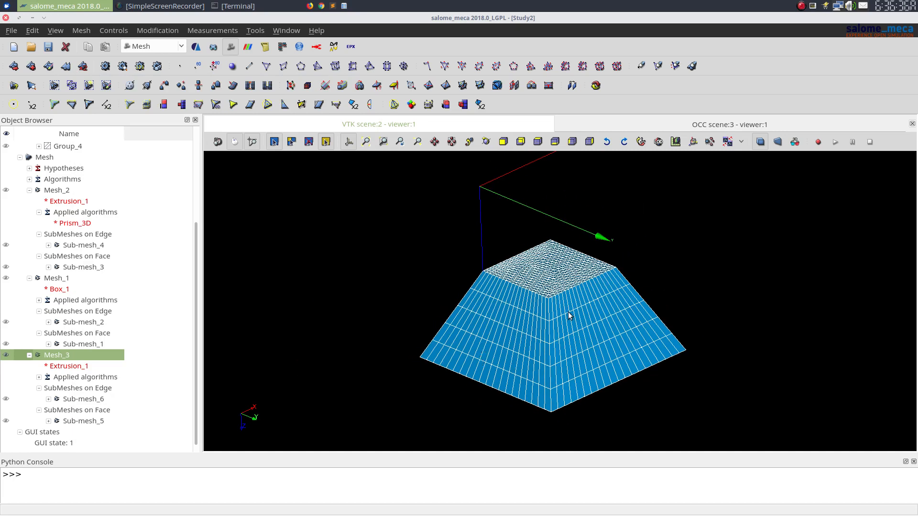
mouse_move(402, 319)
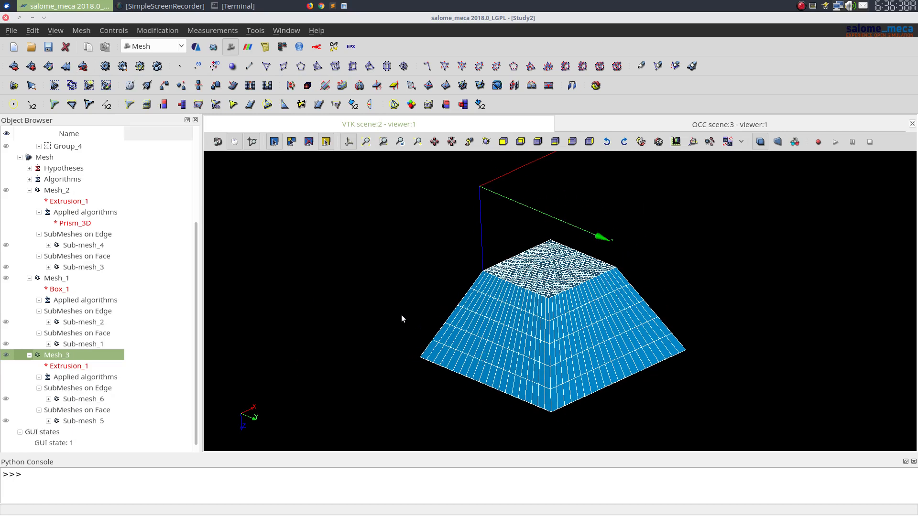
mouse_move(799, 321)
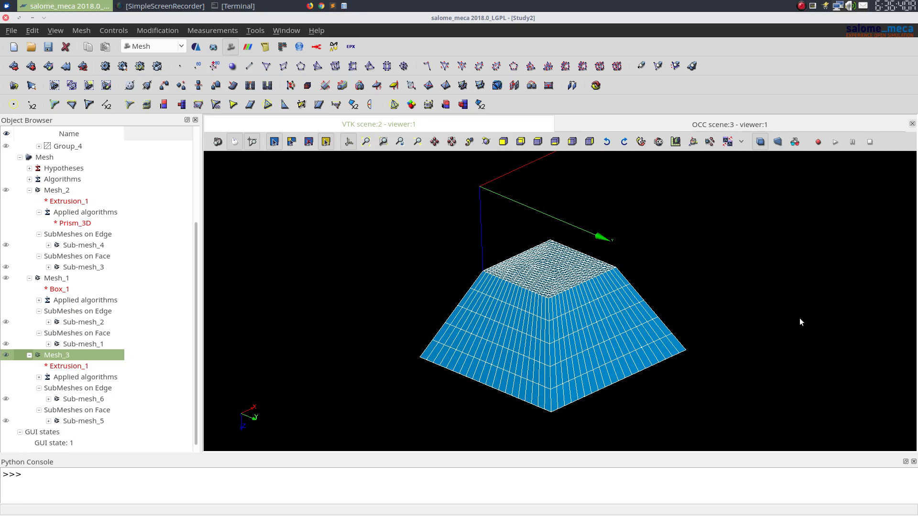